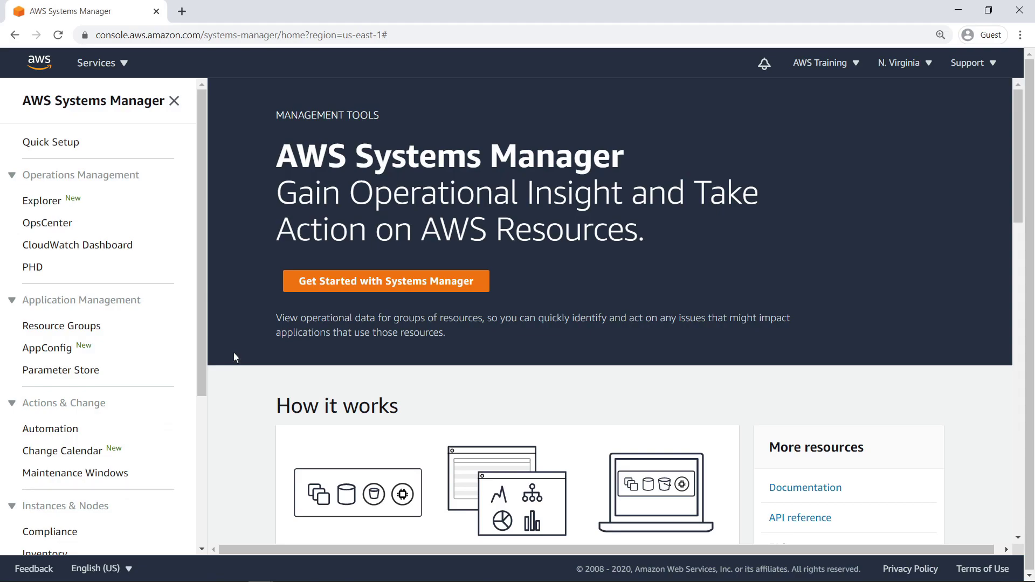
mouse_move(208, 372)
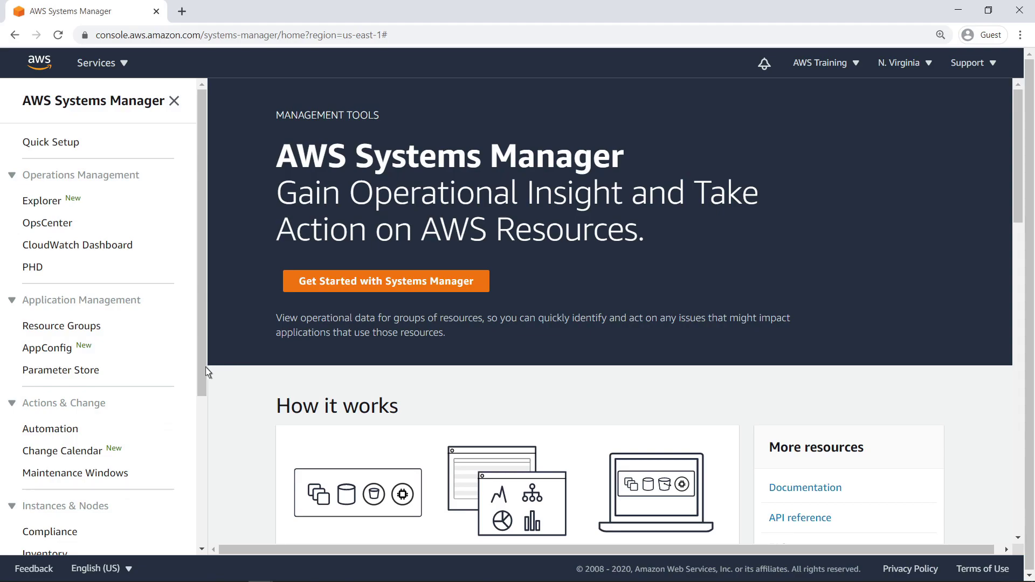
- Go to Automation and start creating a new automation document
click(50, 428)
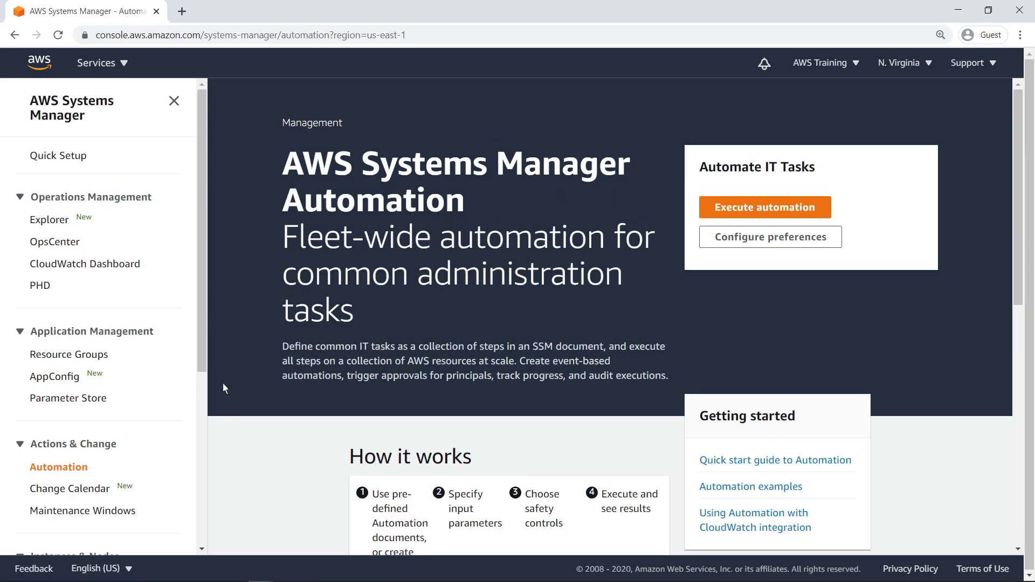
click(764, 207)
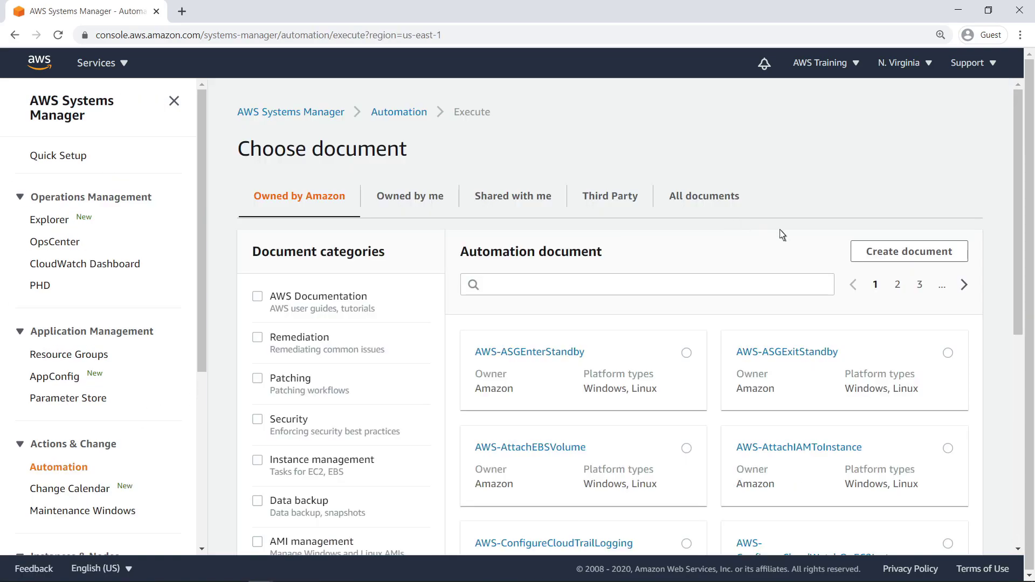
click(908, 251)
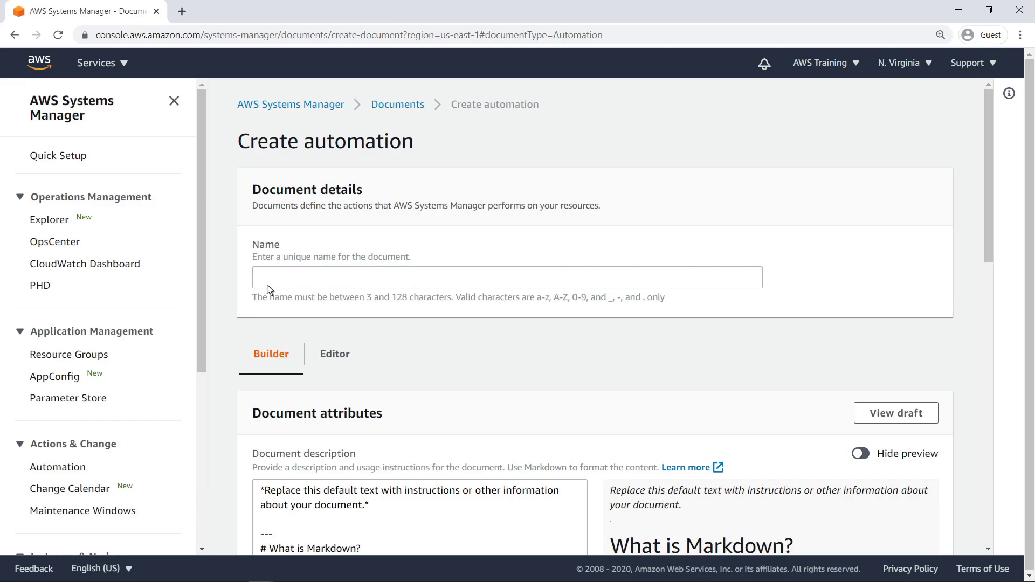
- Name the document TestChimeWebhook and add string input parameters webhookurl and content
text(TestChimeWebhook)
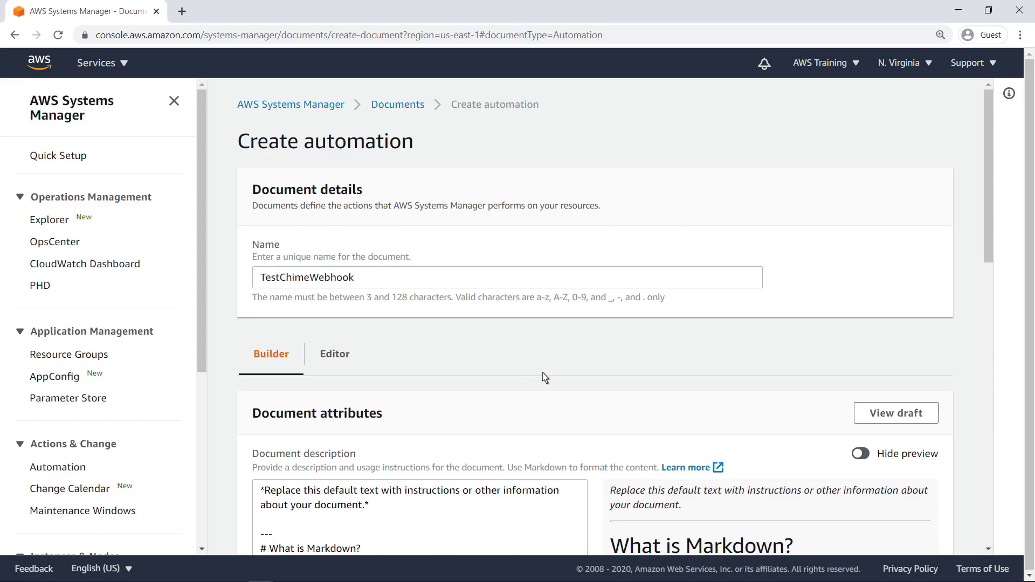
scroll(down, 3)
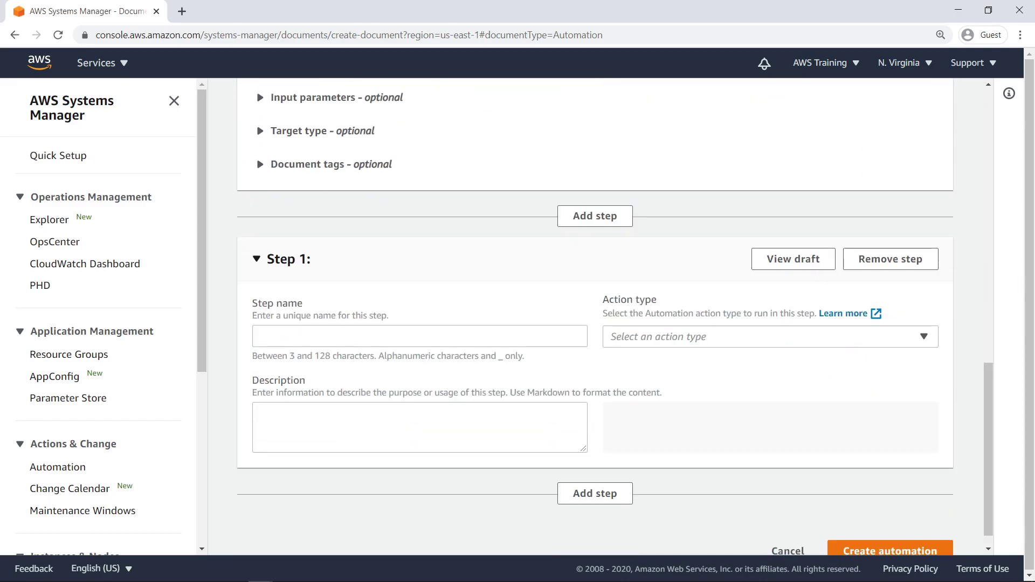
mouse_move(441, 207)
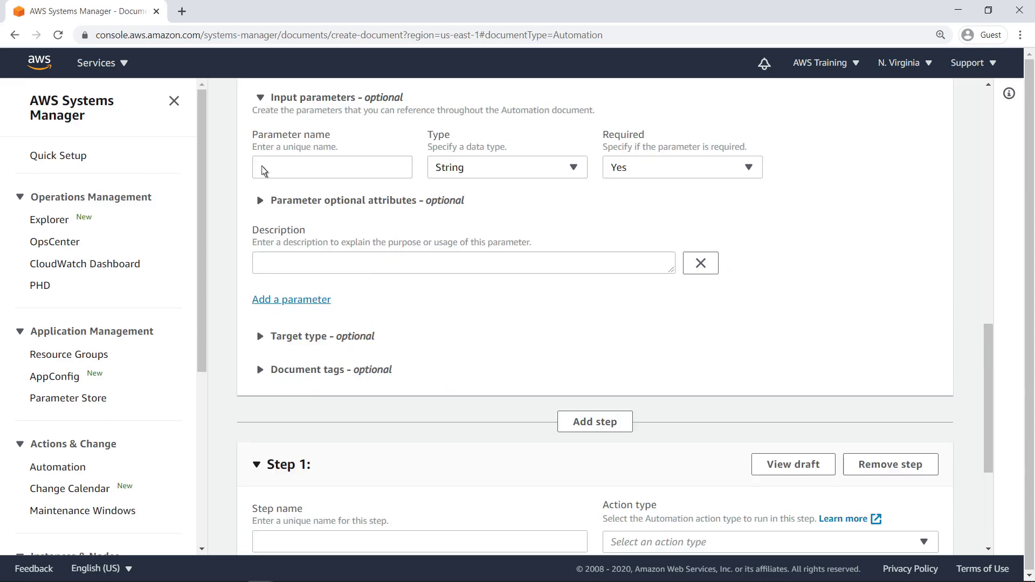
text(webhookurl)
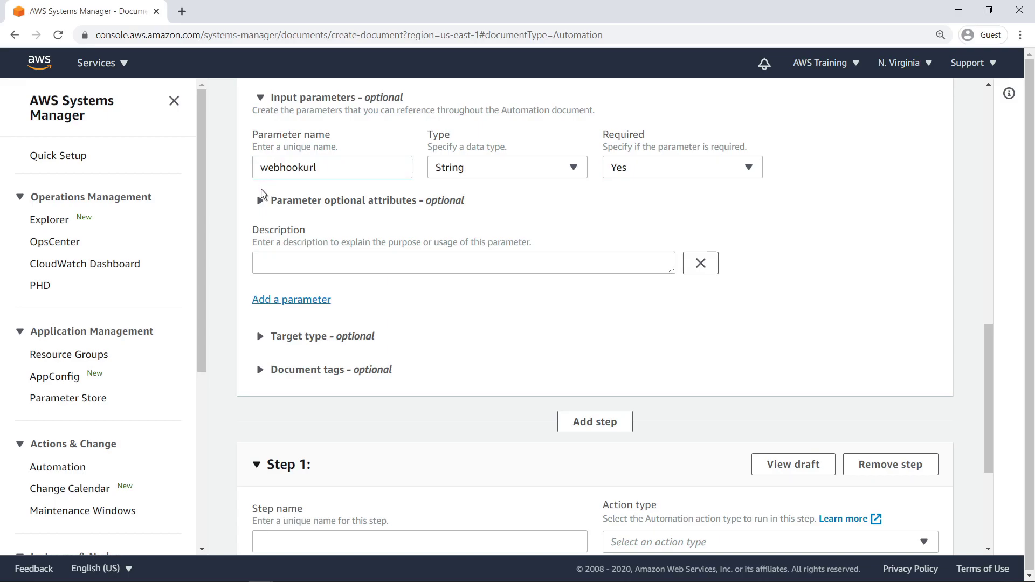
click(291, 299)
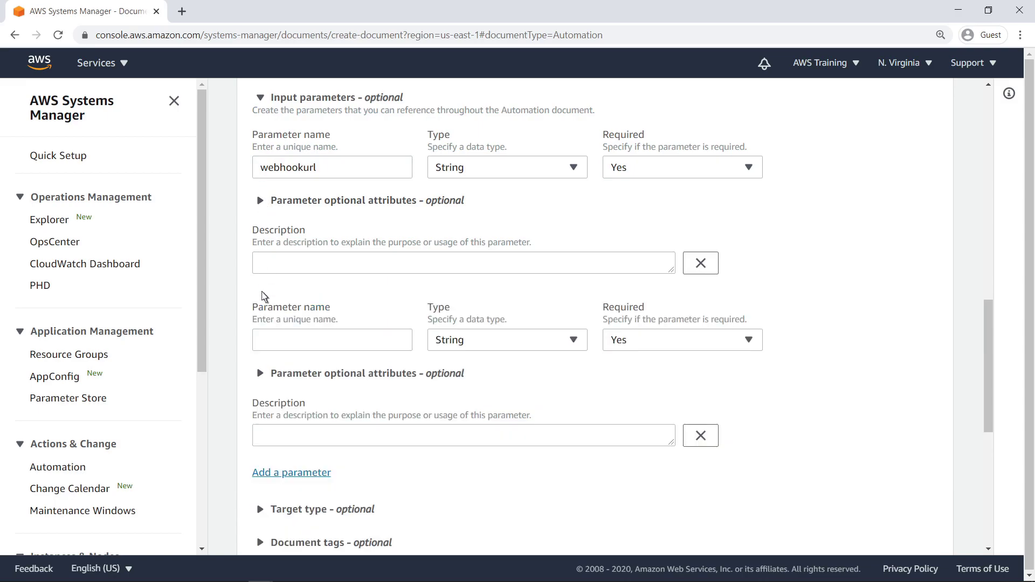
text(content)
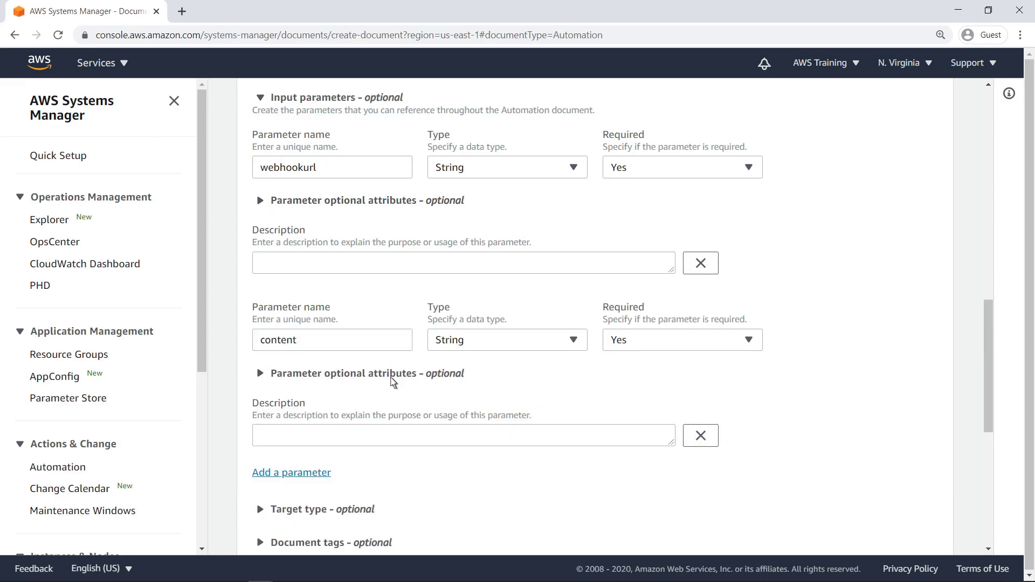
scroll(down, 3)
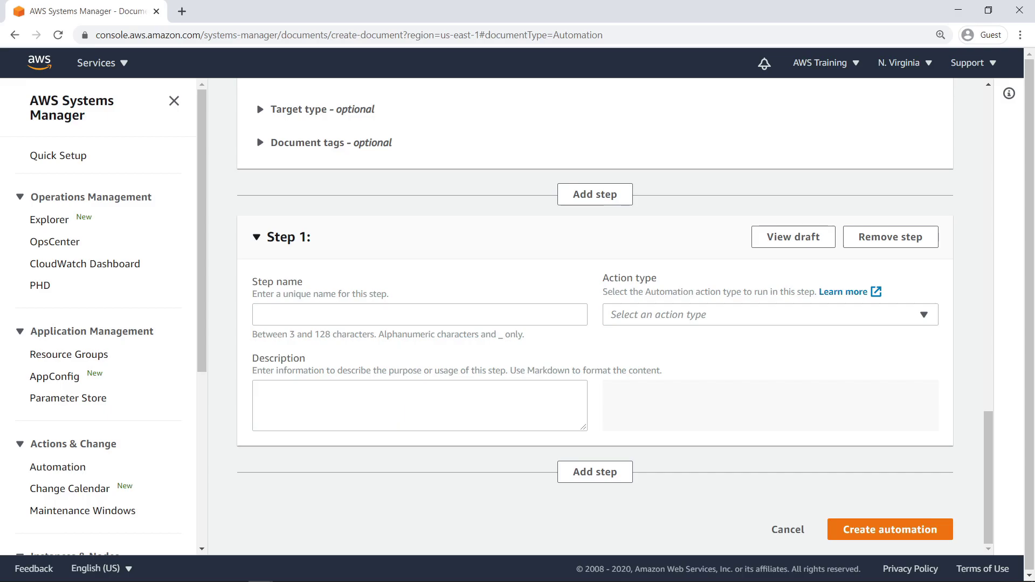
mouse_move(357, 351)
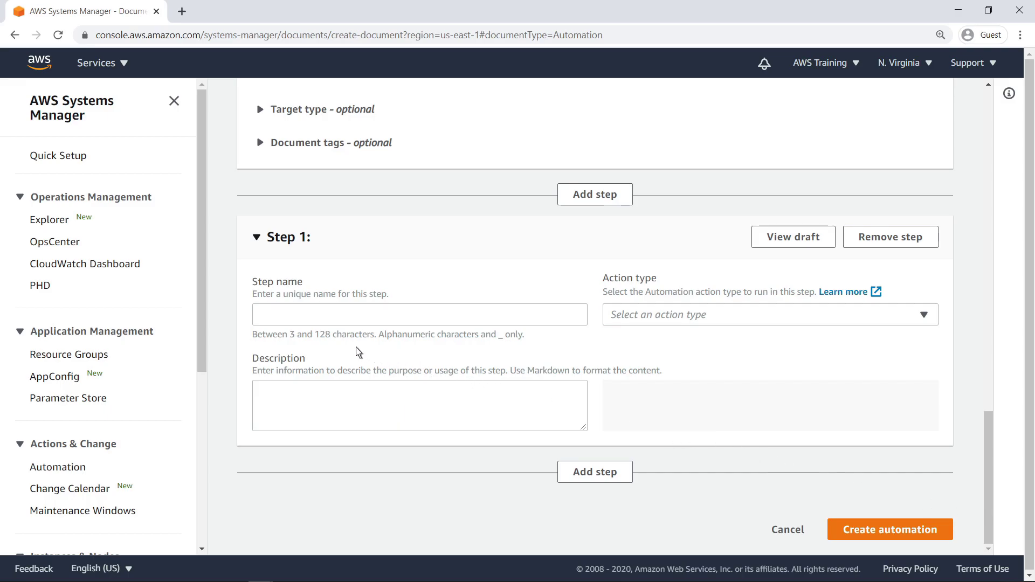
- Make step sendChimeMessage run a Python script with handler sendChimeMessage that imports requests
text(sendChimeMessage)
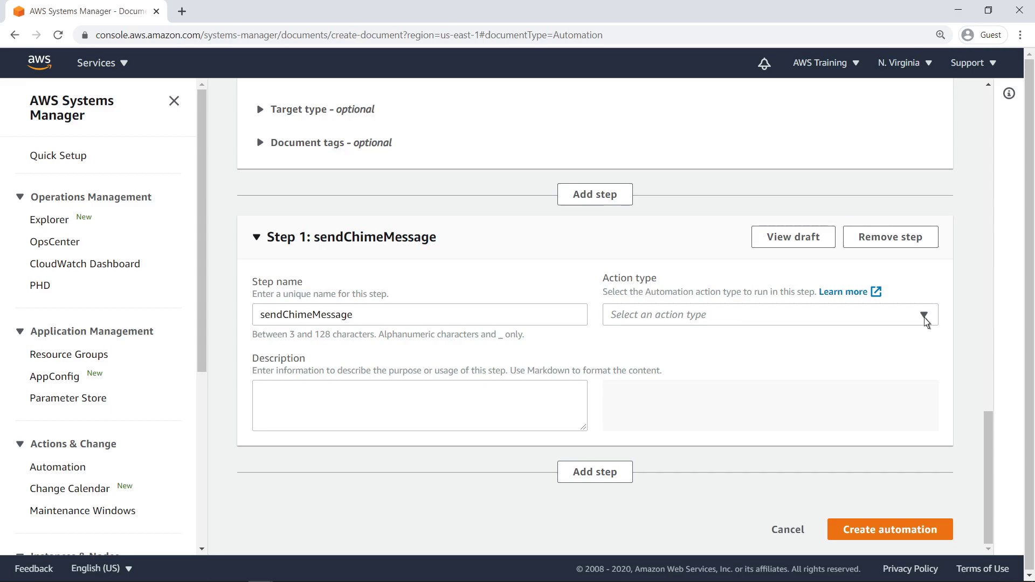
click(765, 314)
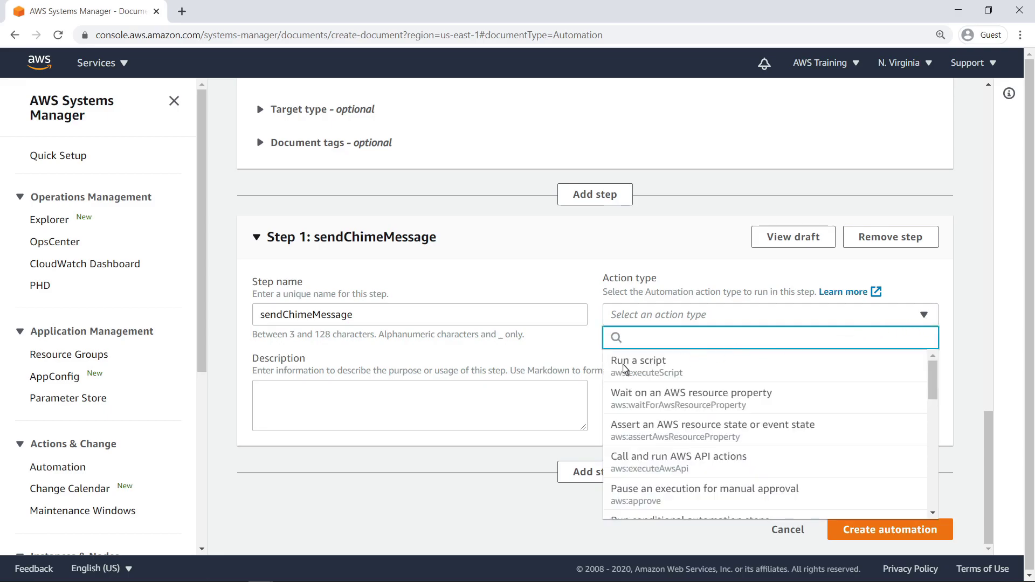
click(637, 360)
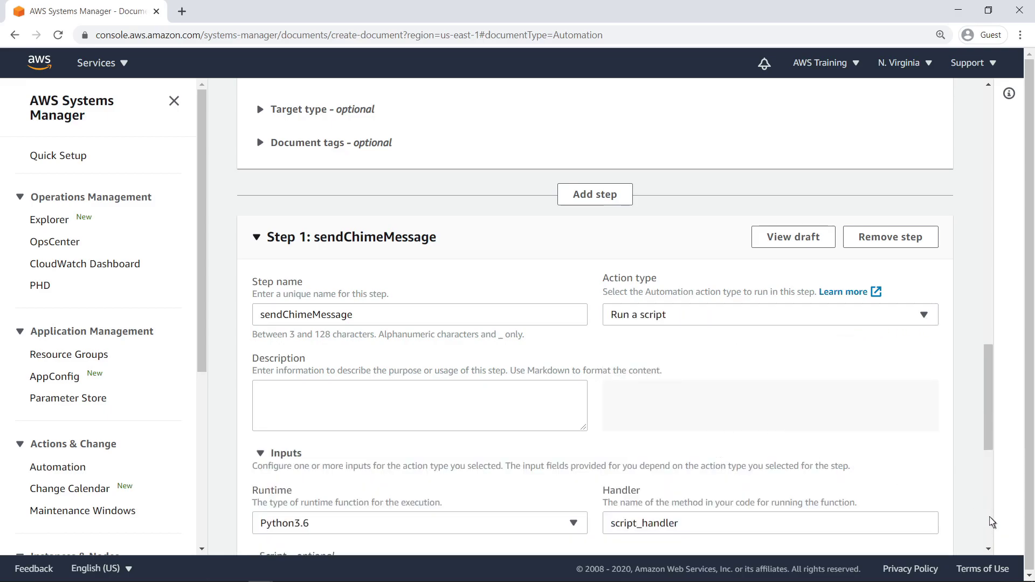
scroll(down, 3)
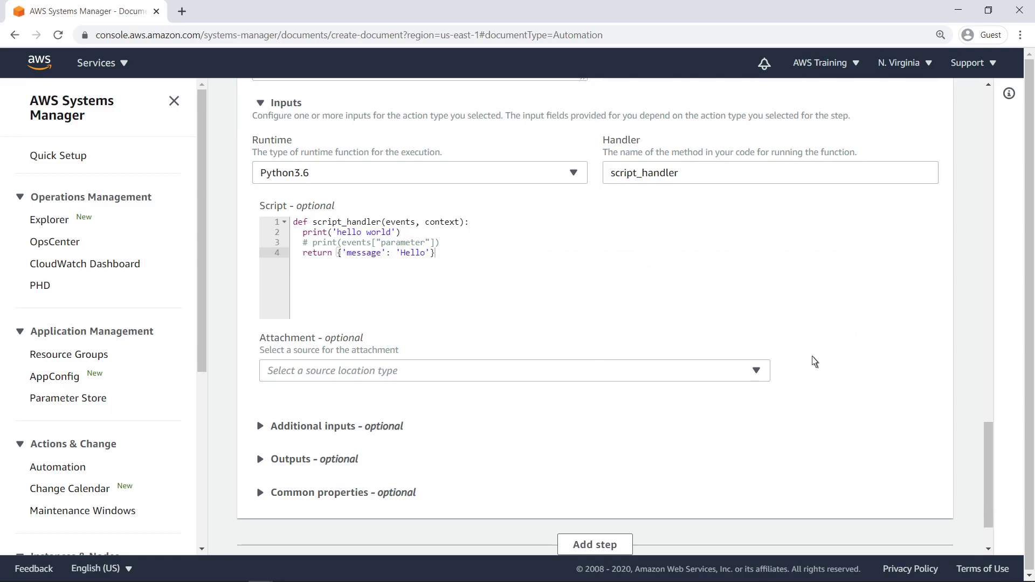
text(sendChimeMessage)
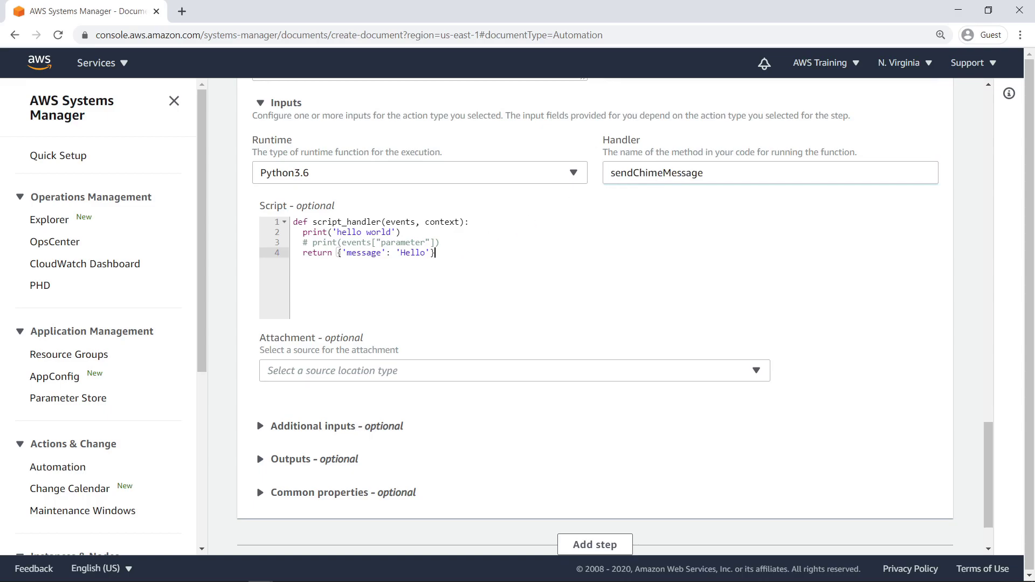
text(import requests)
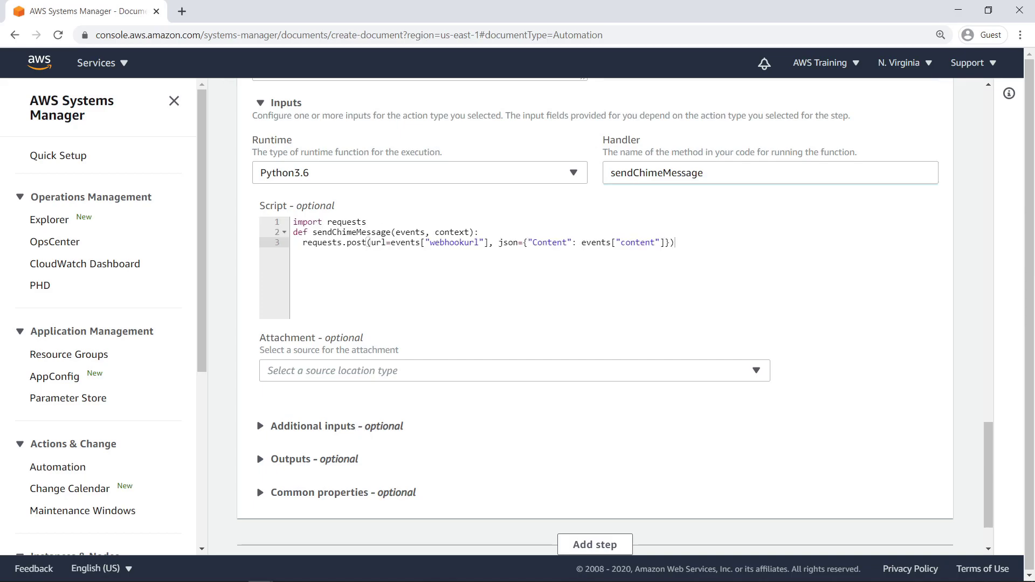
mouse_move(437, 263)
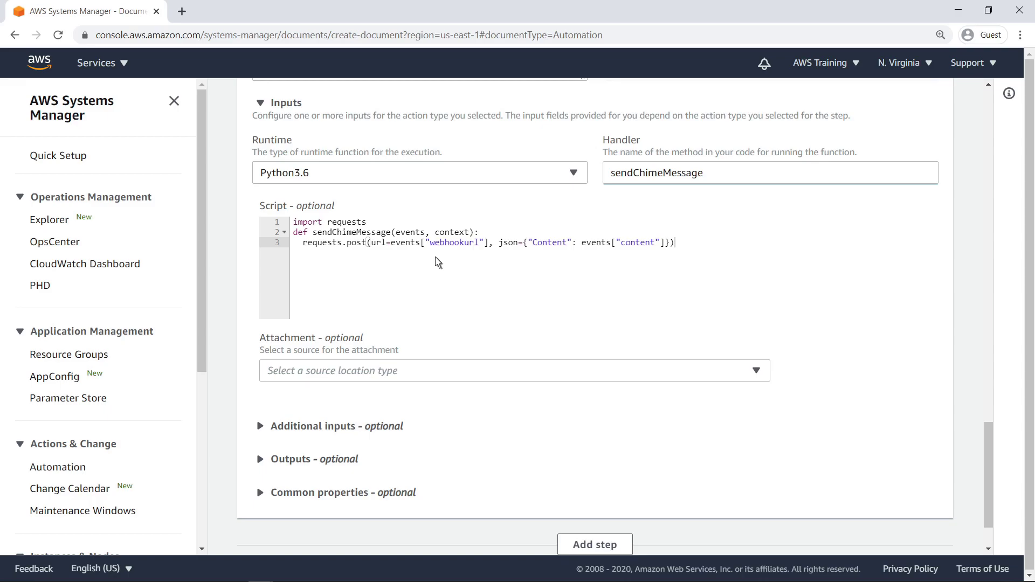
mouse_move(681, 349)
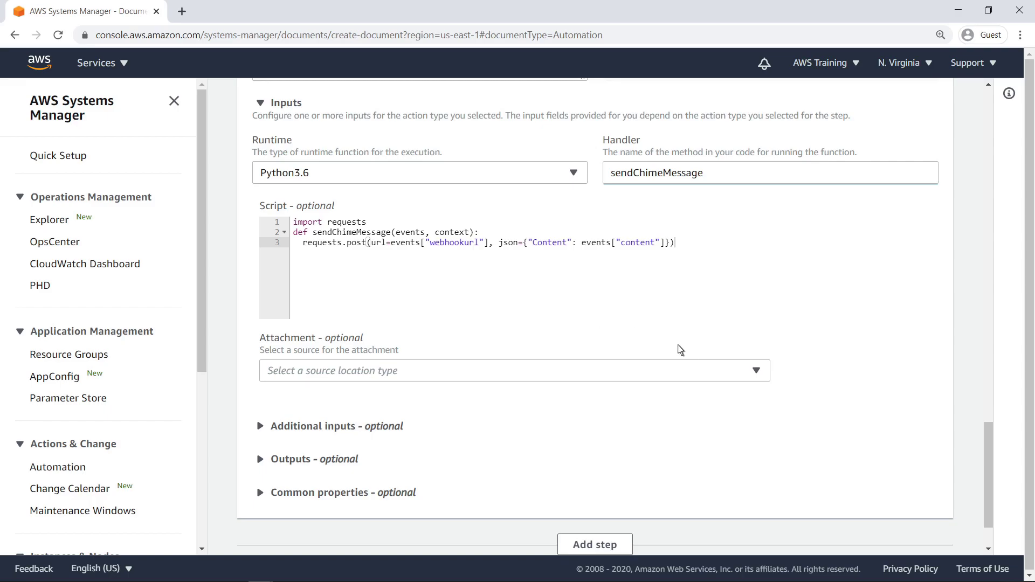
- Attach the local requests.zip file to the step with an S3 bucket URL for upload
click(513, 369)
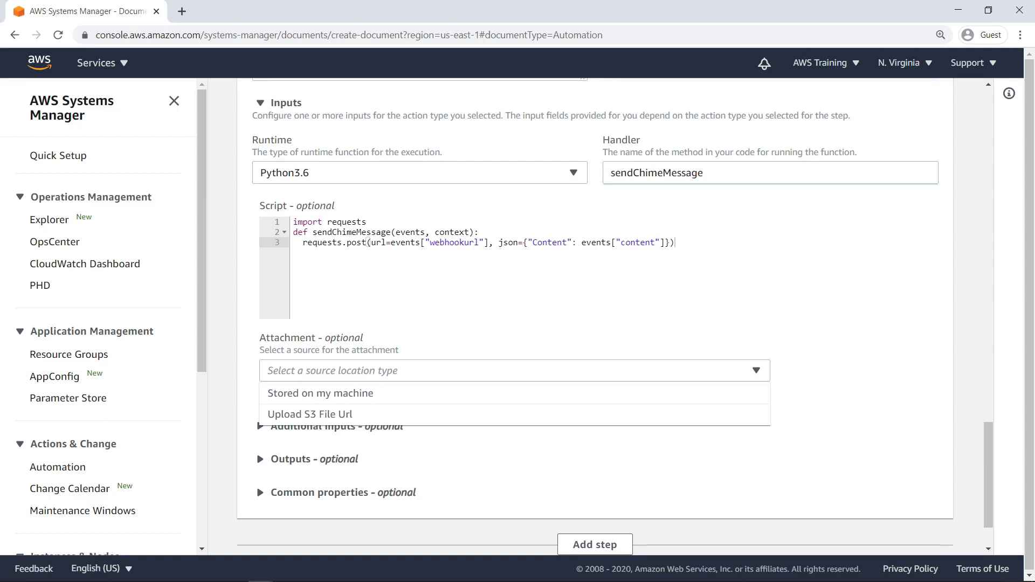
mouse_move(598, 388)
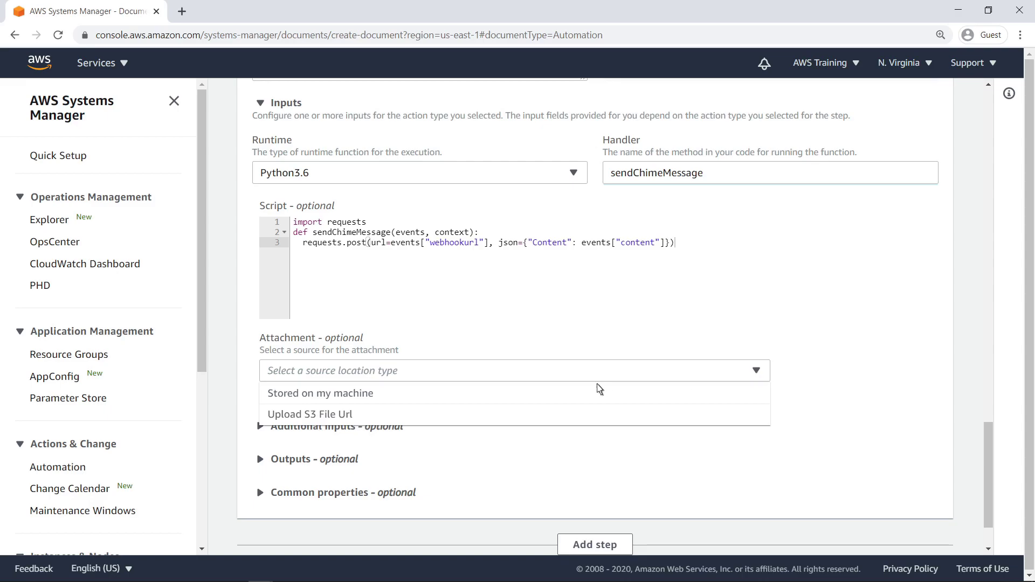
click(320, 392)
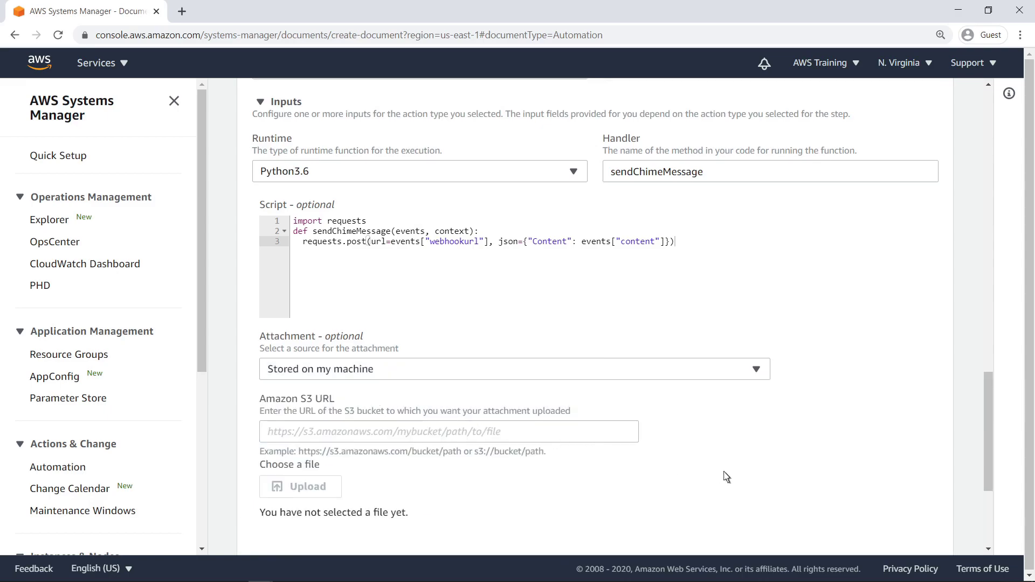
scroll(down, 3)
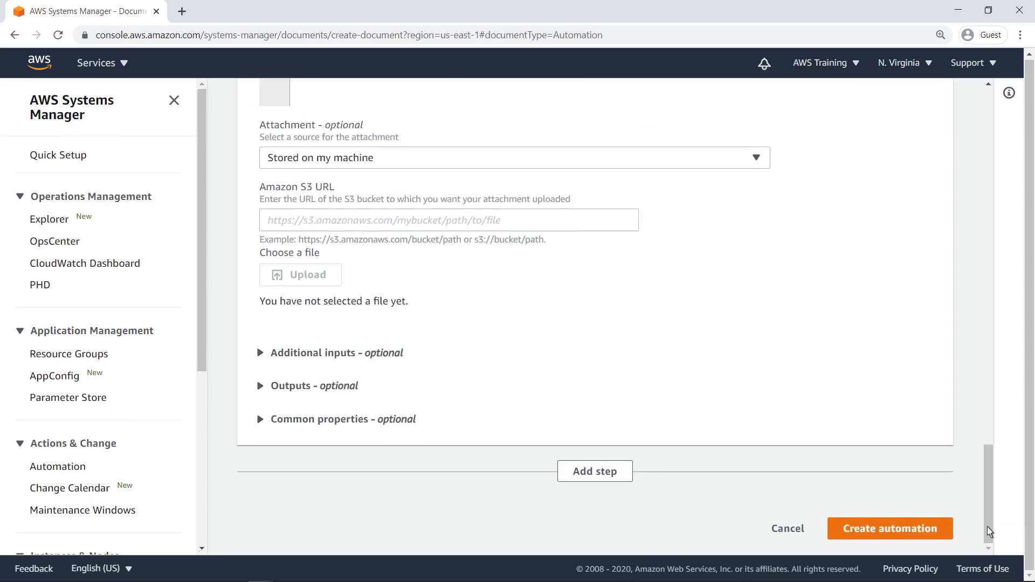
text(s3://ssm-requests-resources/)
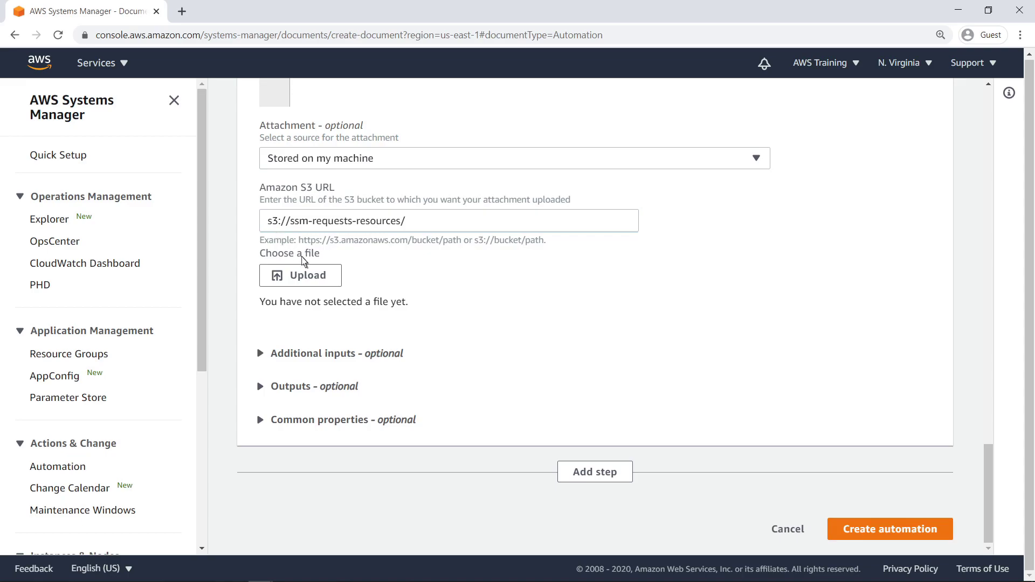
click(300, 274)
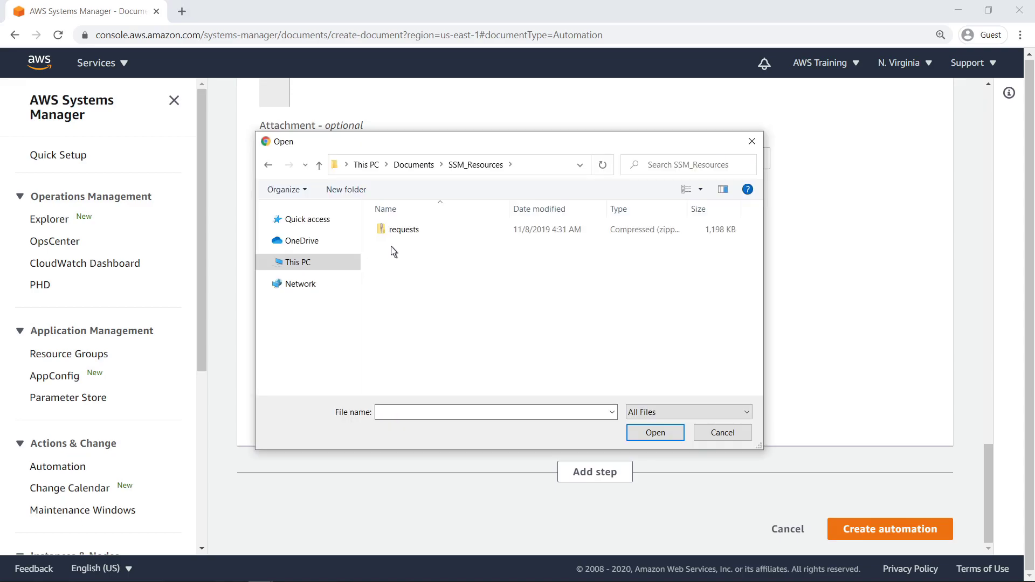
double_click(403, 228)
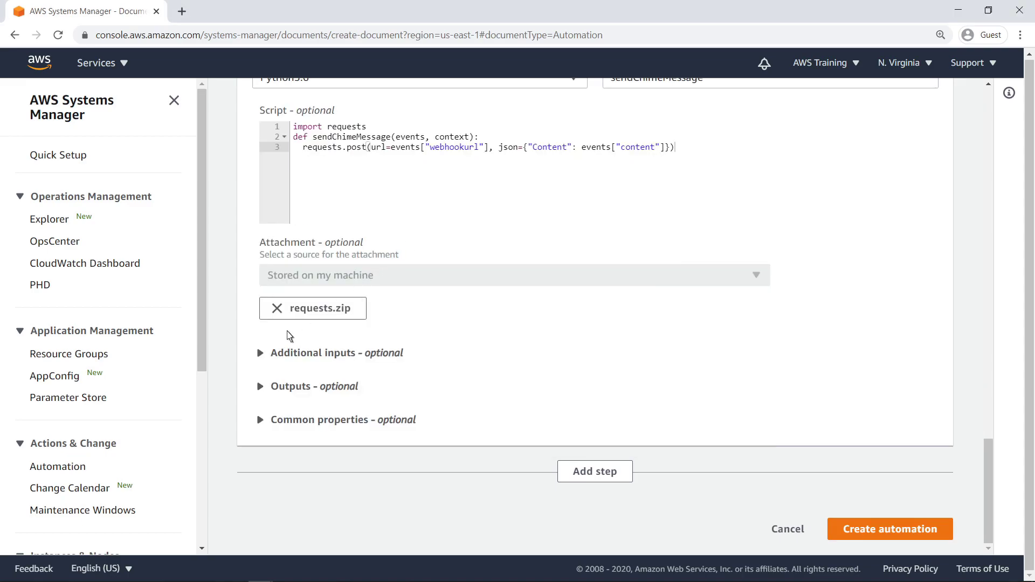
- Pass webhookurl and content as the step's InputPayload and create the automation document
click(259, 352)
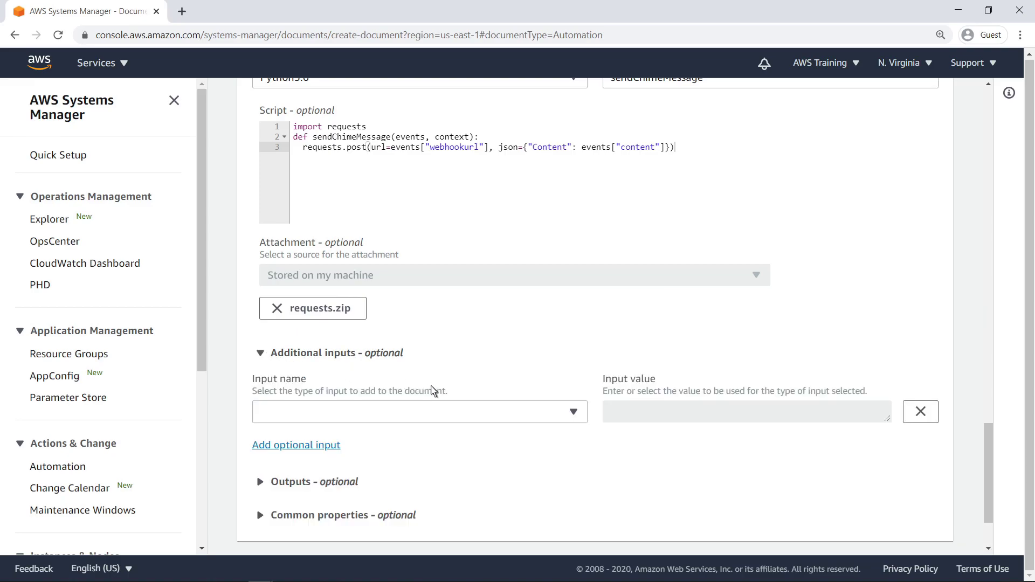
click(418, 410)
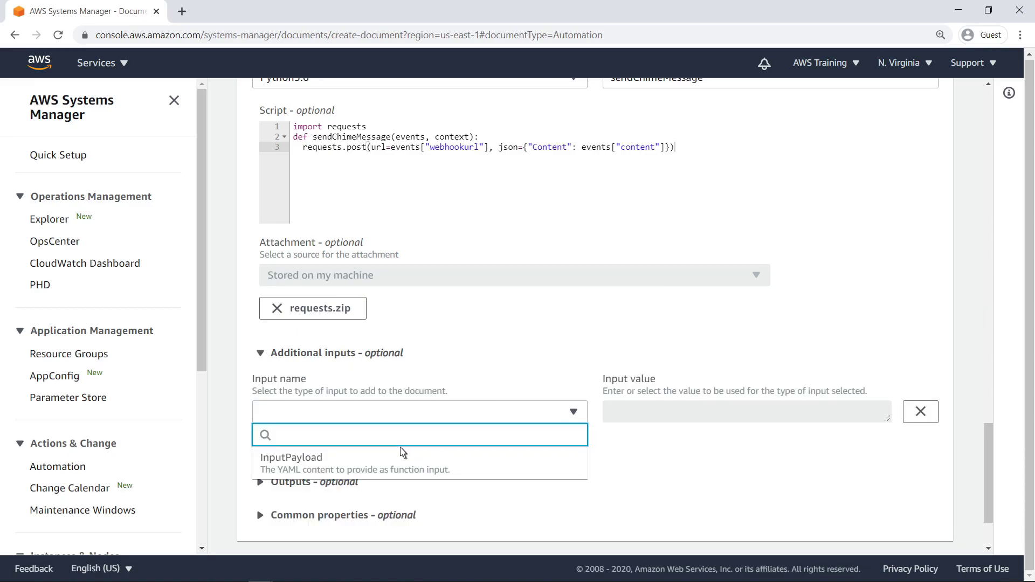
click(291, 457)
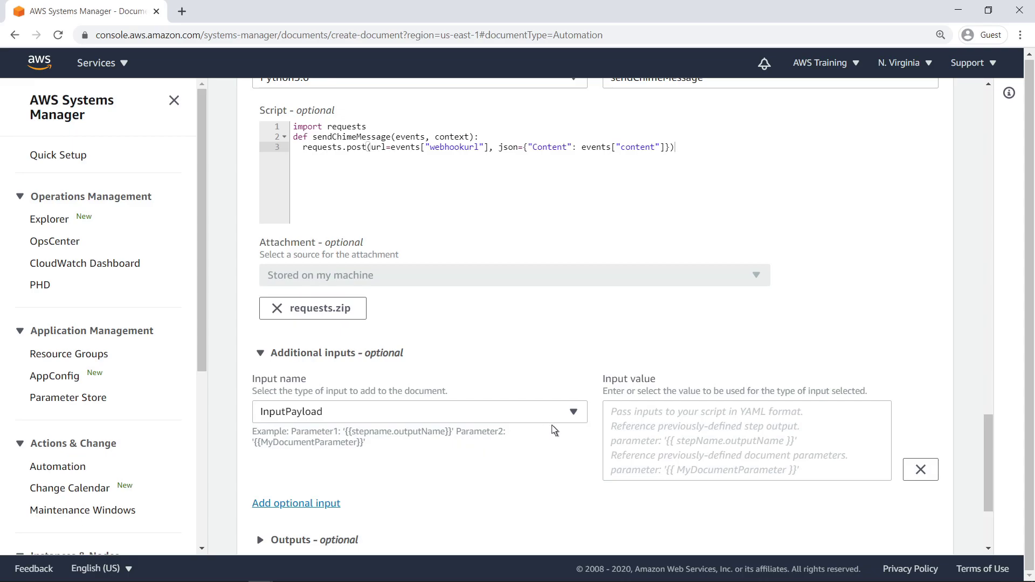
text(webhookurl: '{{webhookurl}}')
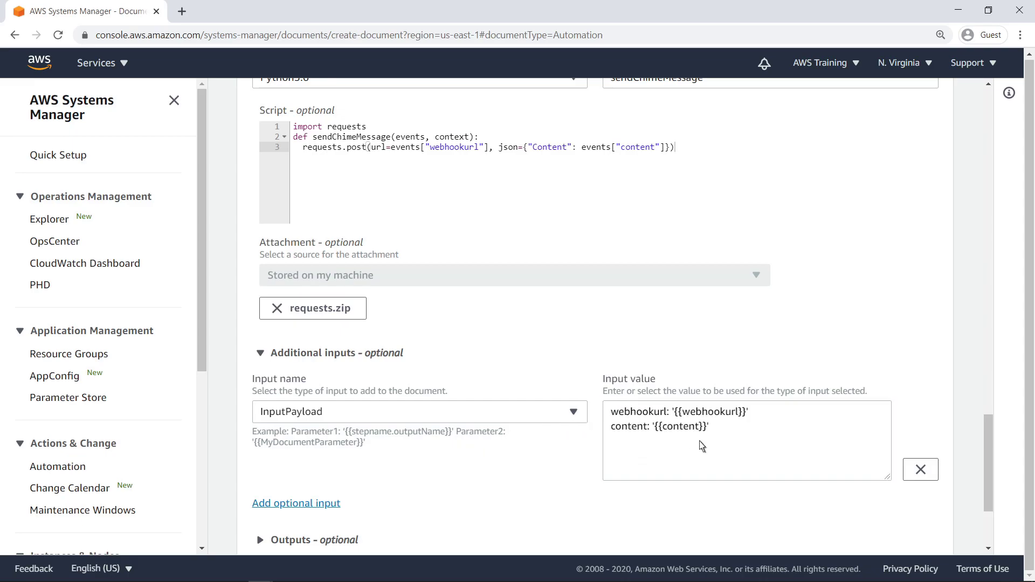
scroll(down, 3)
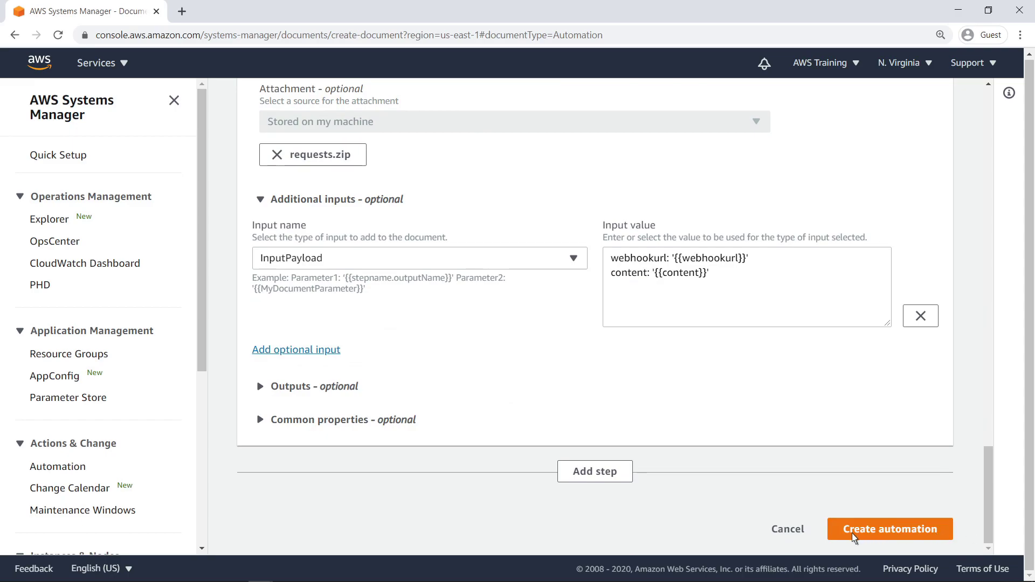
click(890, 528)
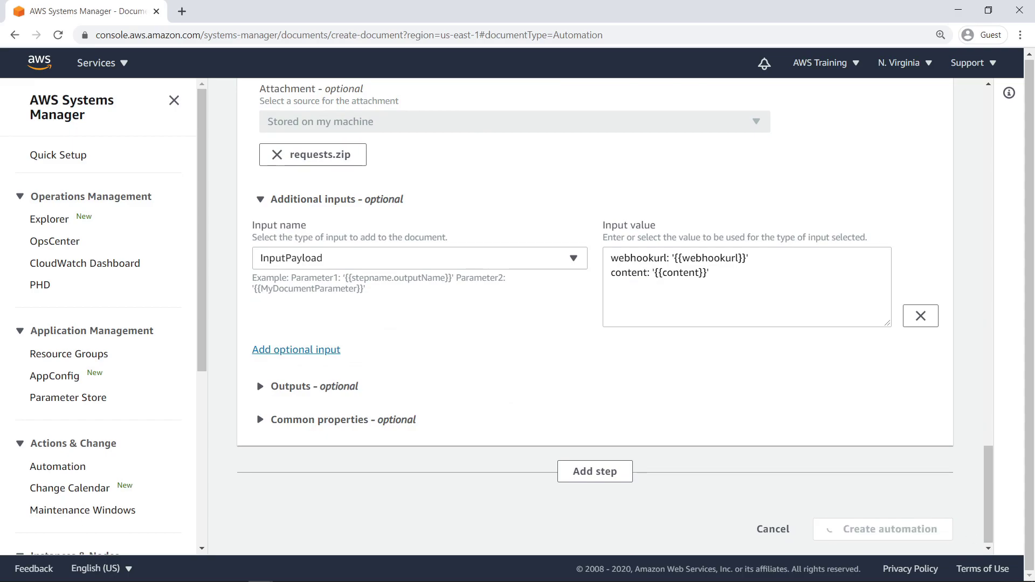
click(881, 528)
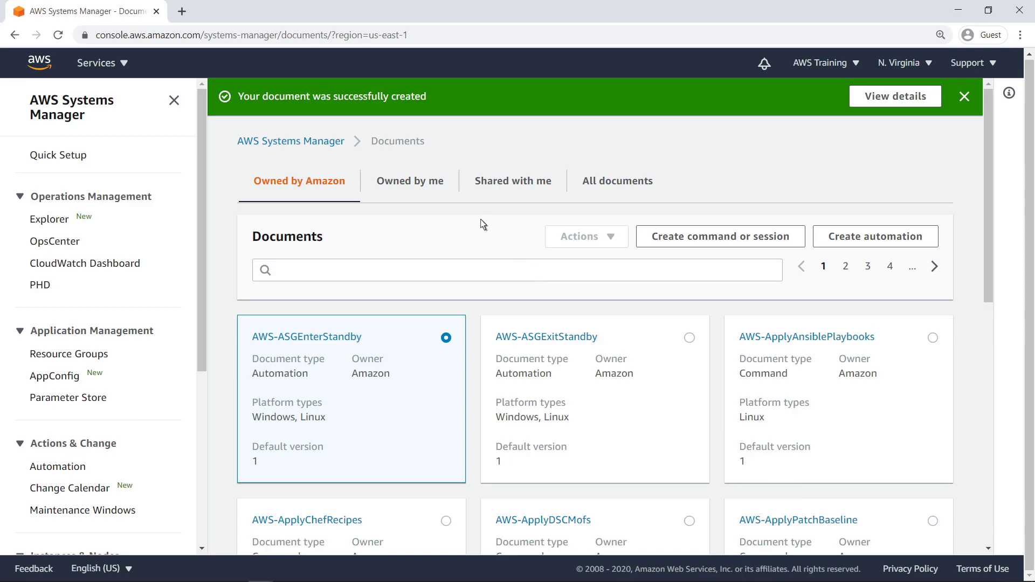
mouse_move(410, 181)
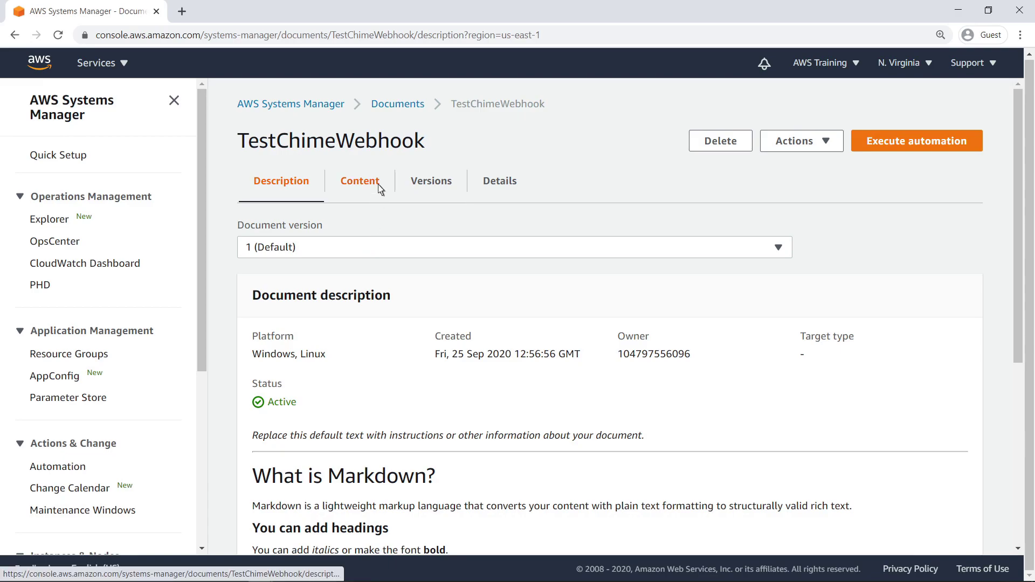
- View TestChimeWebhook's YAML content and go to its Execute automation page
click(360, 181)
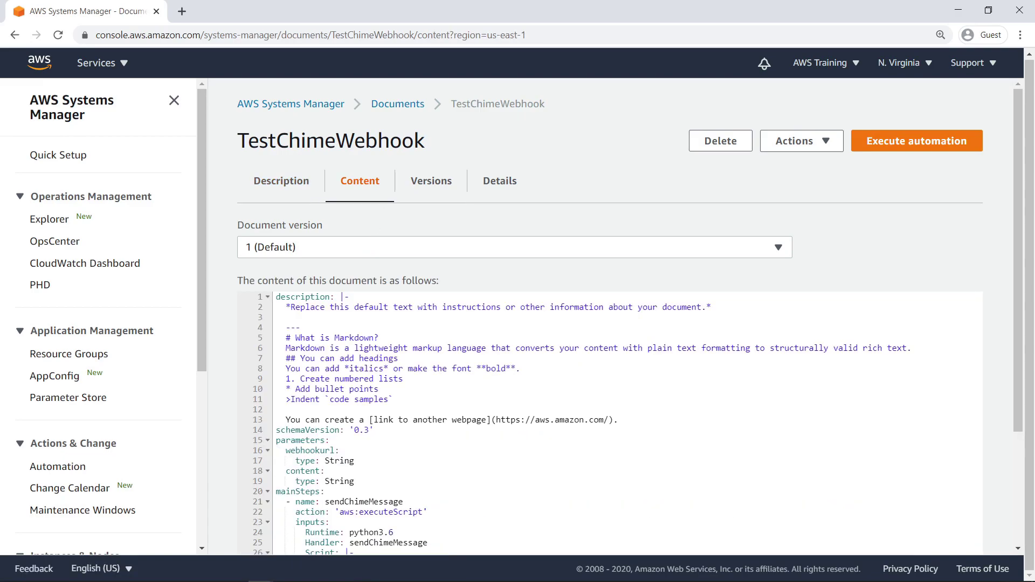
mouse_move(687, 165)
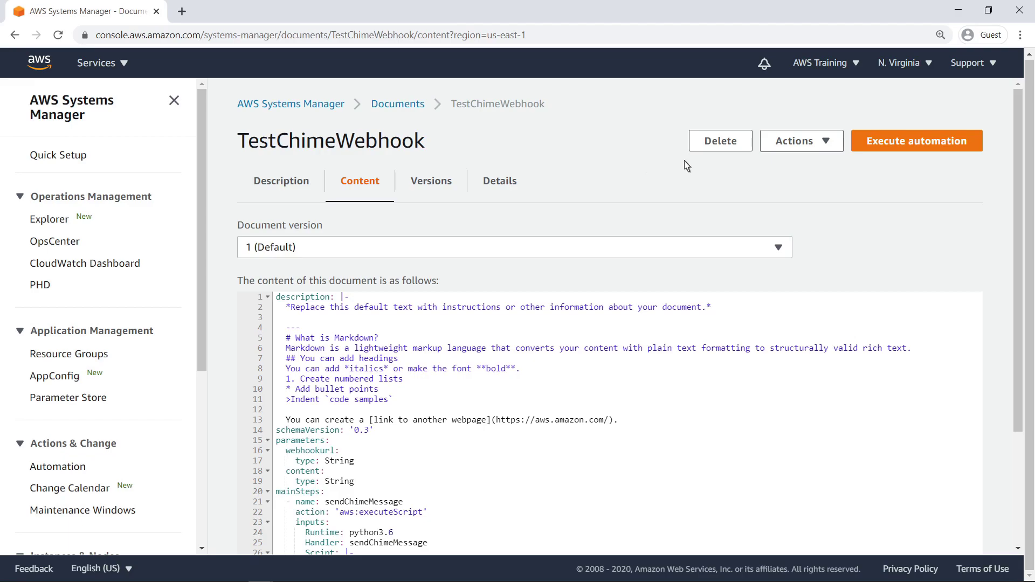
click(916, 140)
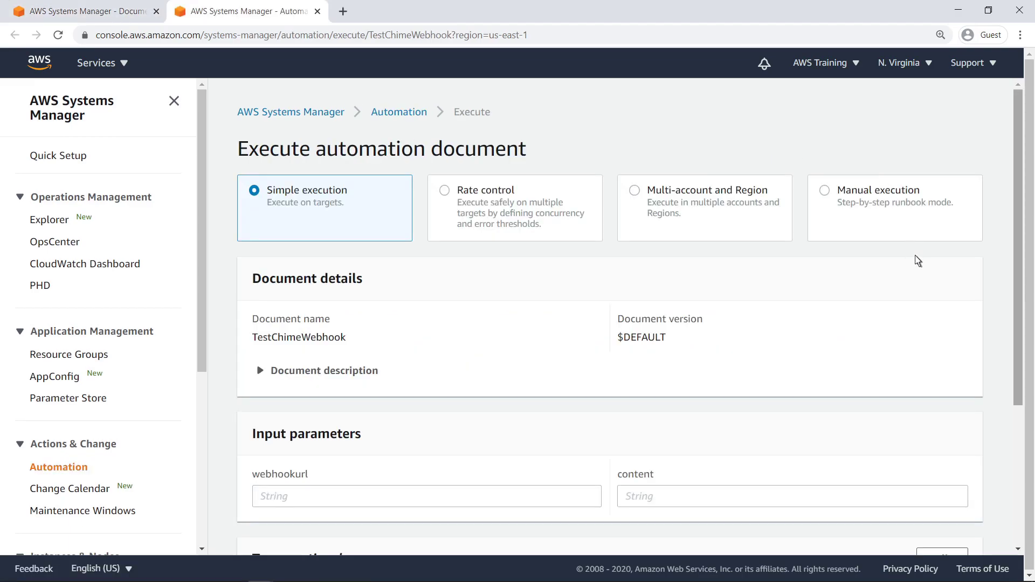
- Run TestChimeWebhook with the copied Chime webhook URL and a test message as content
scroll(down, 3)
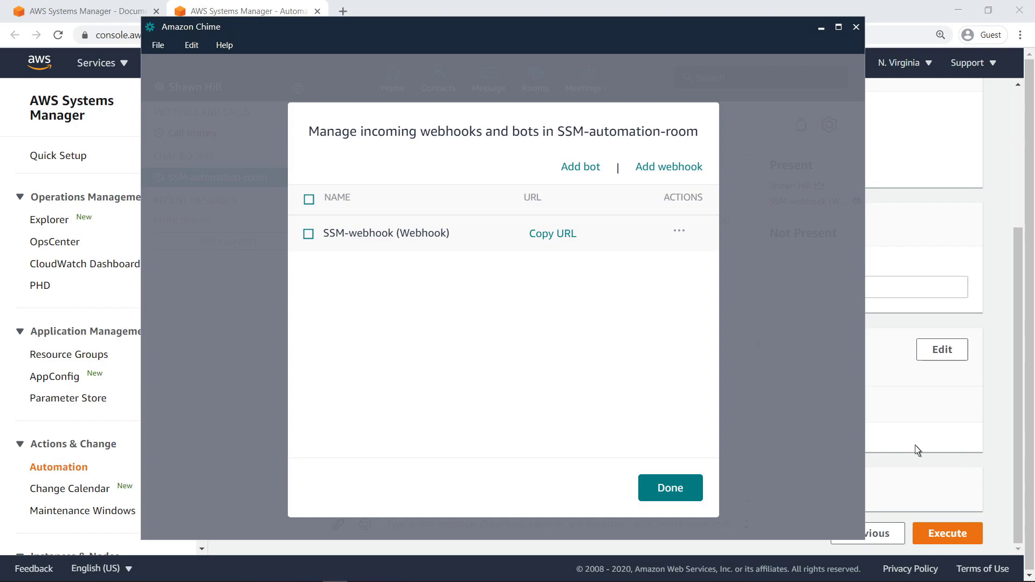
click(552, 233)
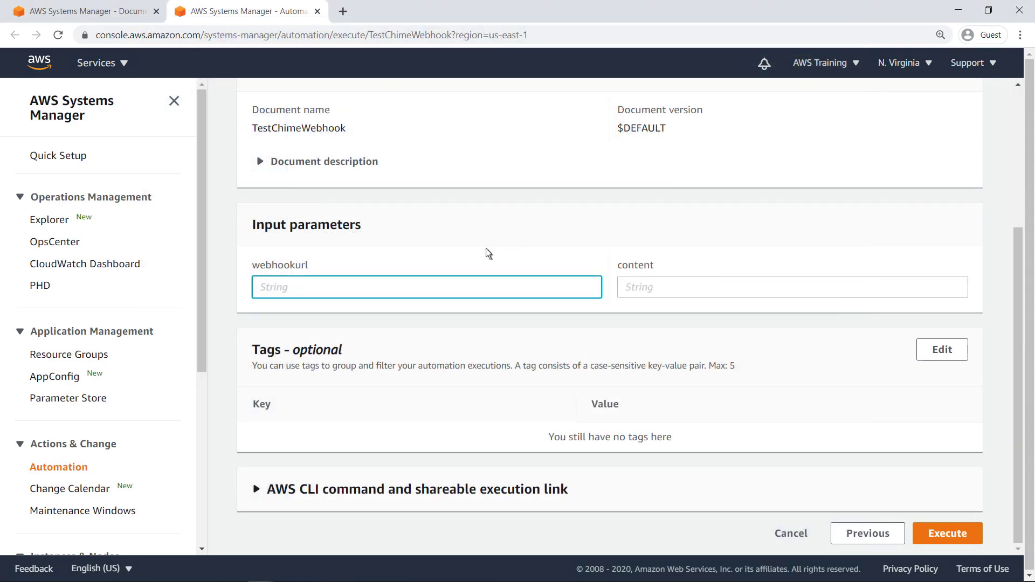
text(U2xsOTljRHcwVk1LbEZ3U3NBTUlvakEtZjJ0MXRKQ2l3UXdsU2lQWUFB)
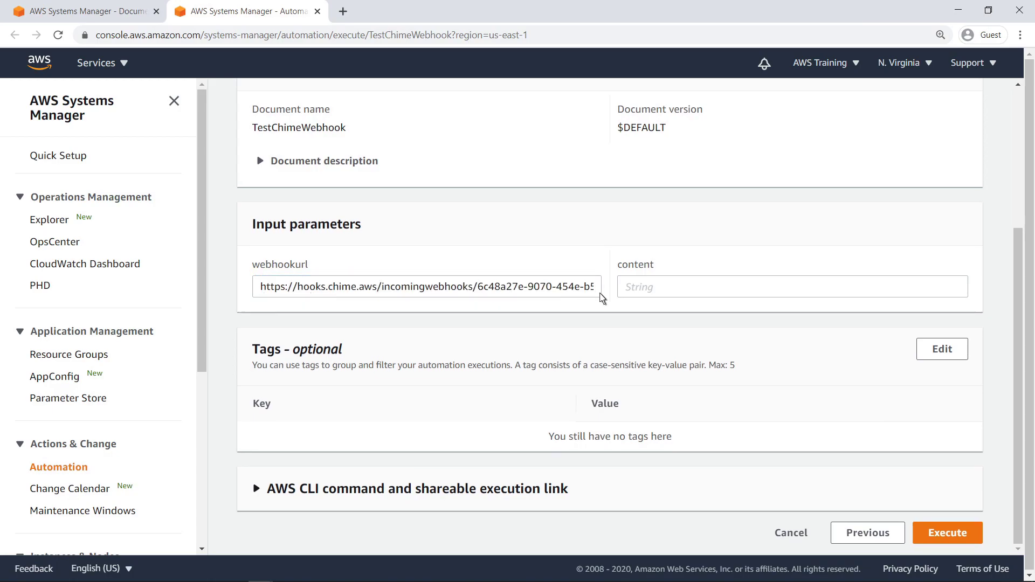
text(This is a message sent through an SSM automation document.)
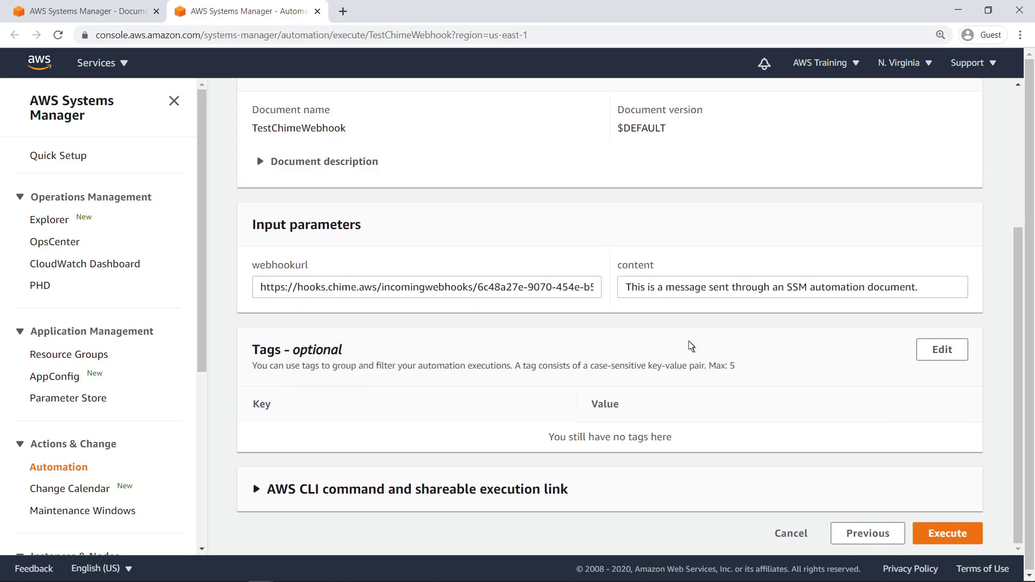
click(947, 534)
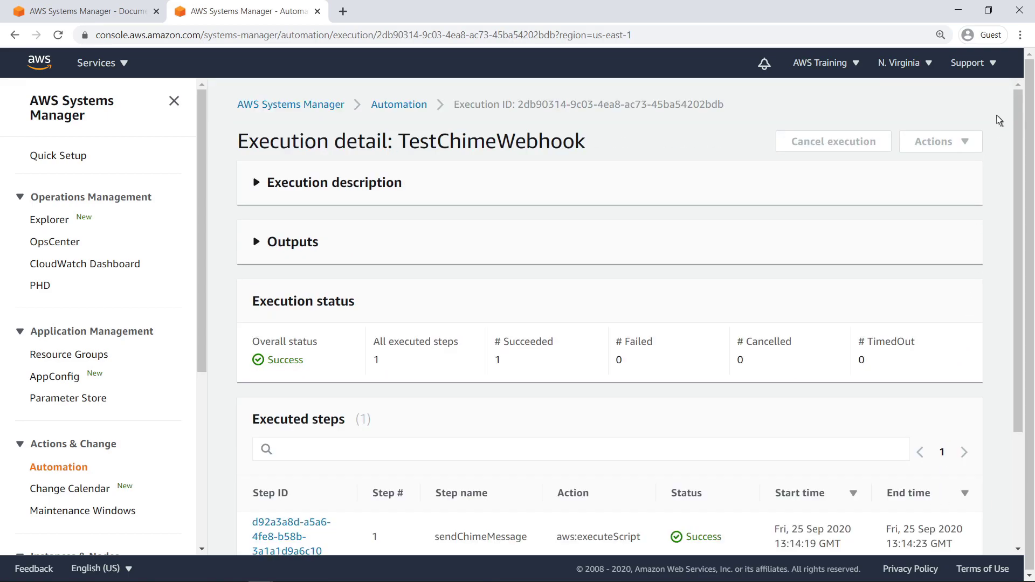
- Check the sendChimeMessage execution shows Success
scroll(down, 3)
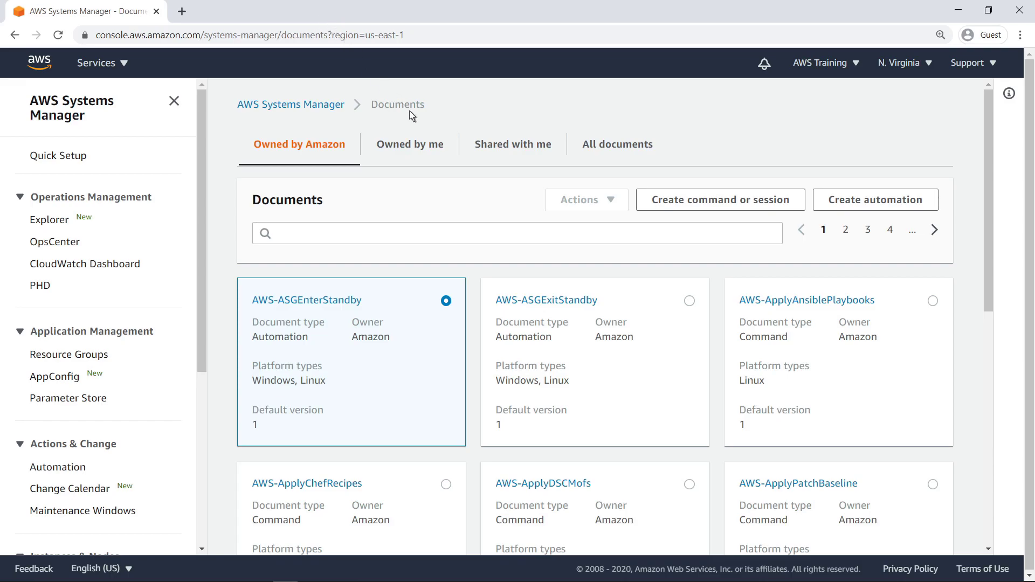
- Show documents owned by me and open RestartInstanceWithChimeNotifications
click(410, 143)
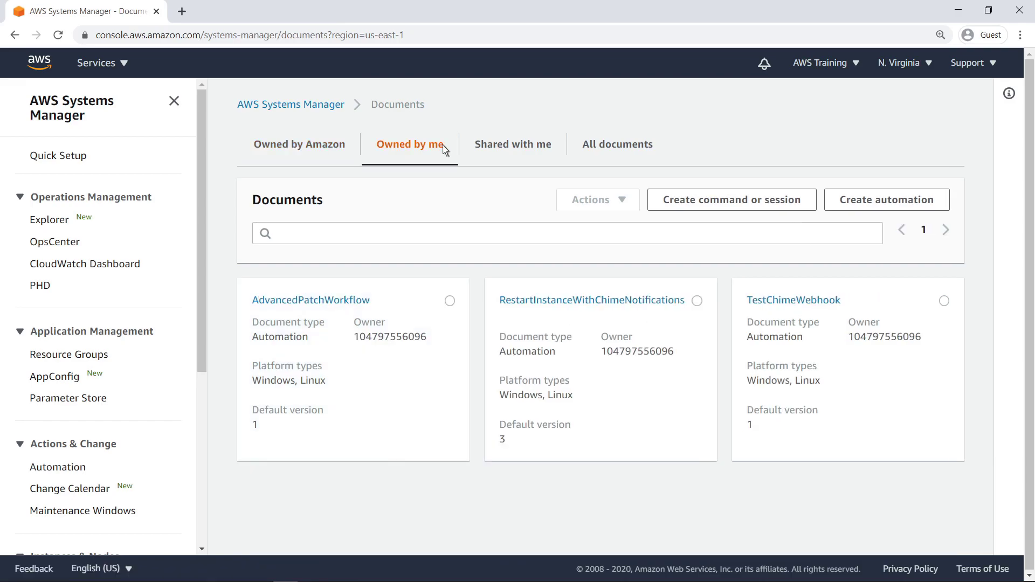
mouse_move(451, 164)
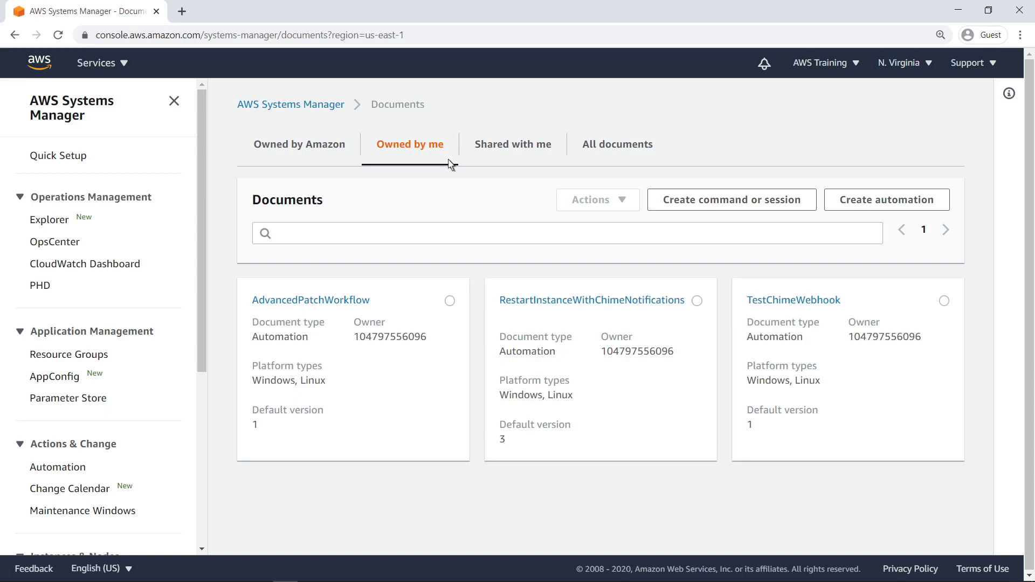
click(591, 300)
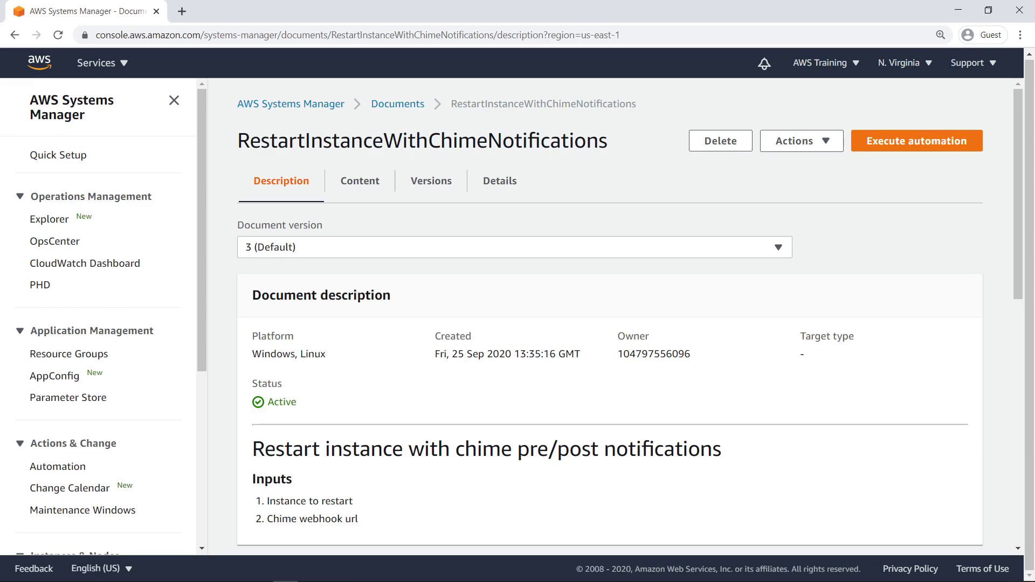
mouse_move(505, 307)
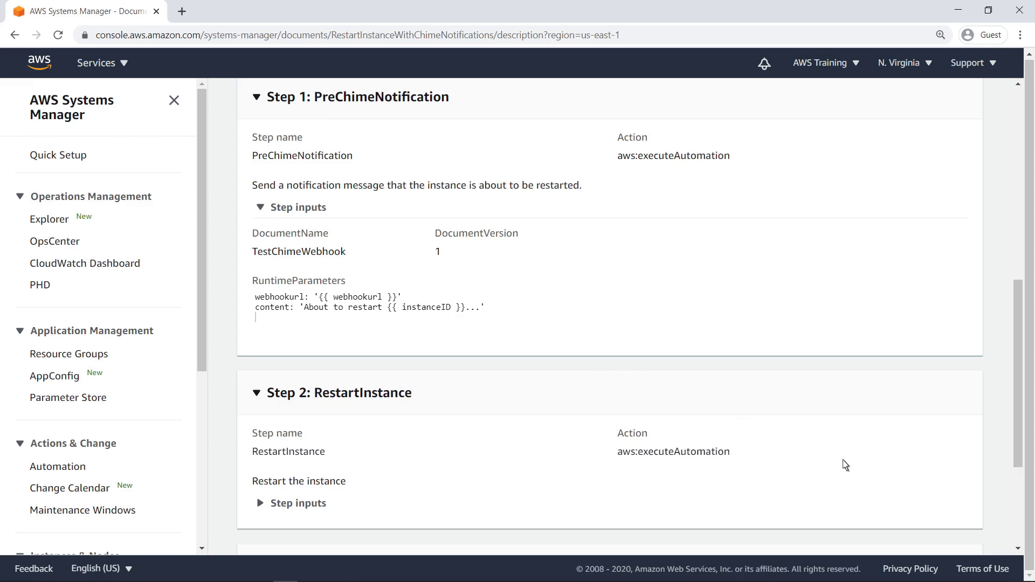
scroll(down, 3)
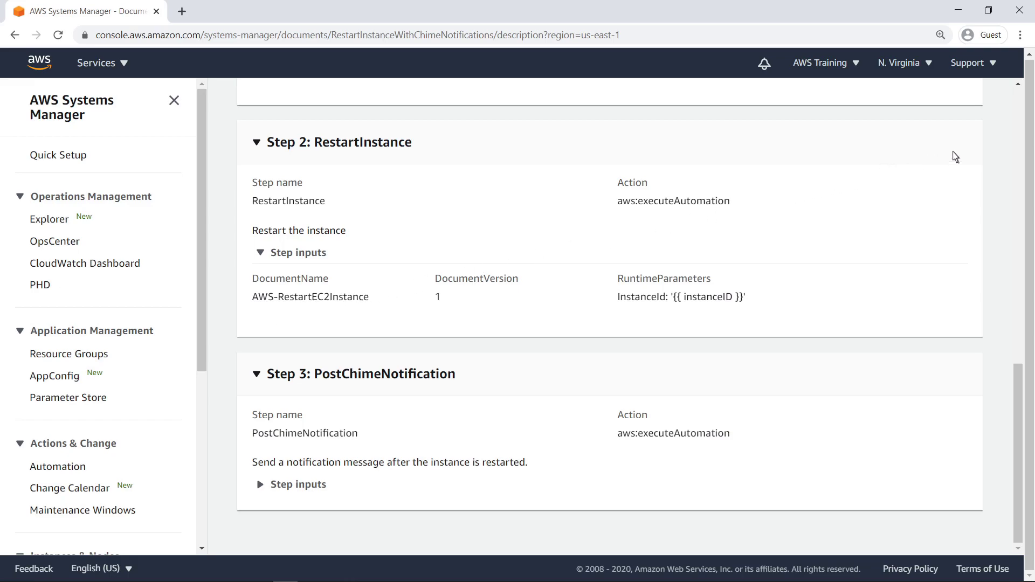
scroll(up, 3)
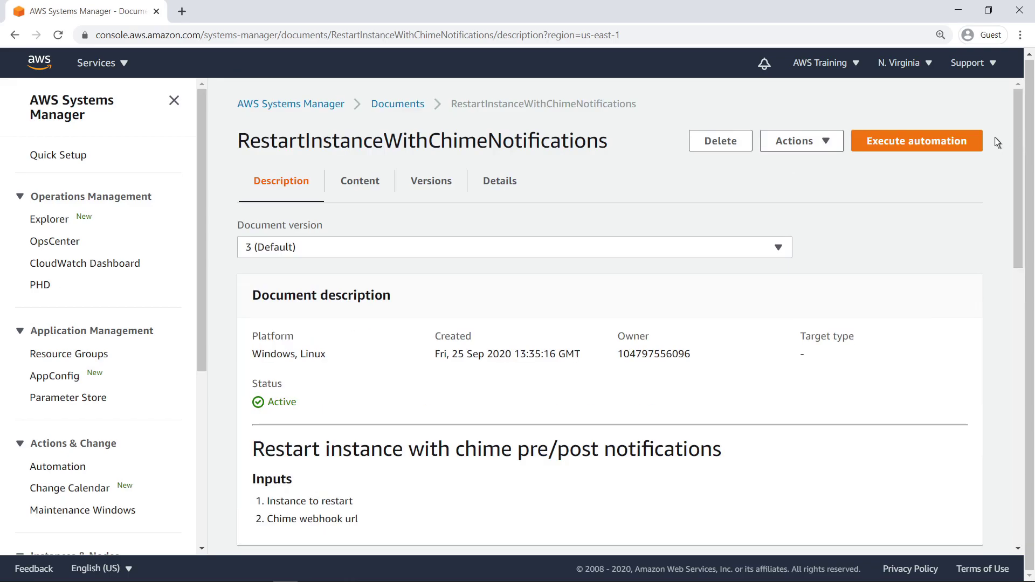
- Execute RestartInstanceWithChimeNotifications for instance i-0c75a9797bb3ee919 with the Chime webhook URL
click(916, 140)
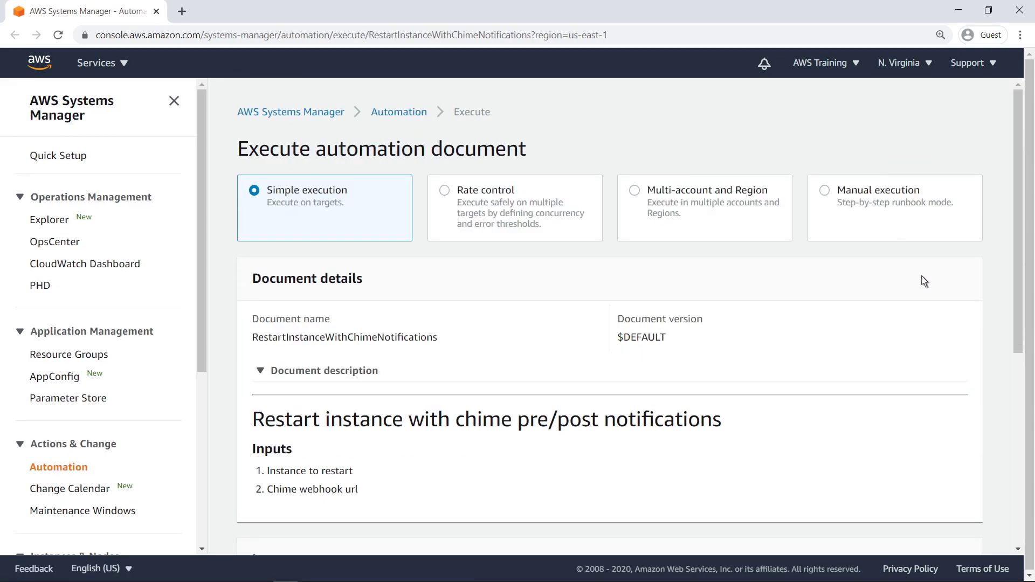
scroll(down, 3)
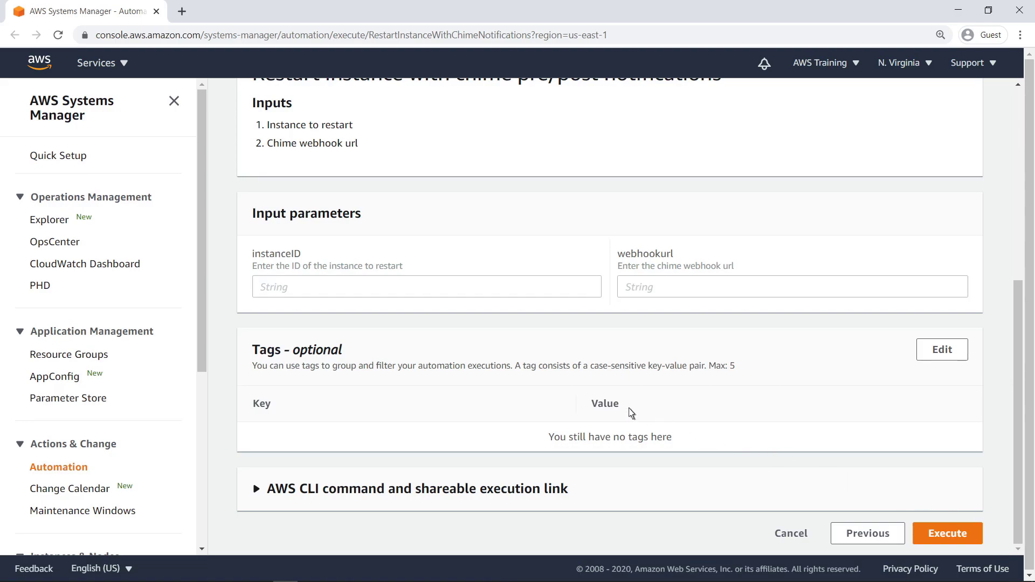
text(i-0c75a9797bb3ee919)
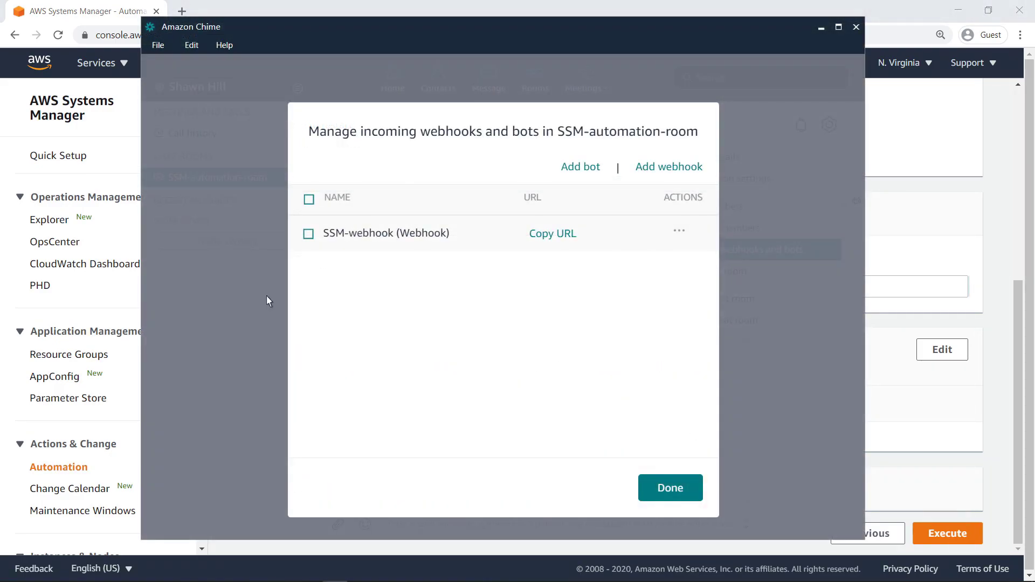
click(552, 233)
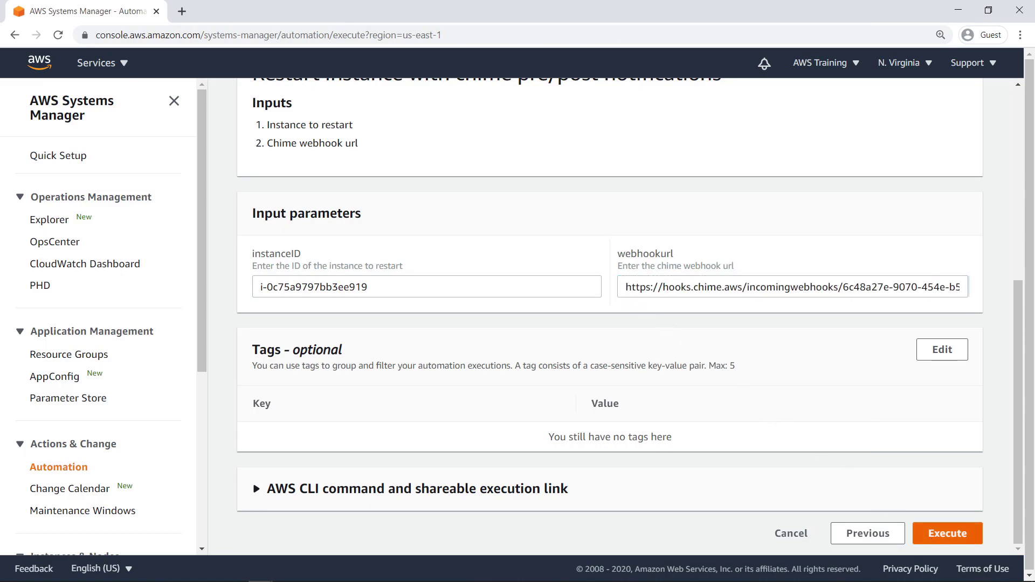
click(947, 532)
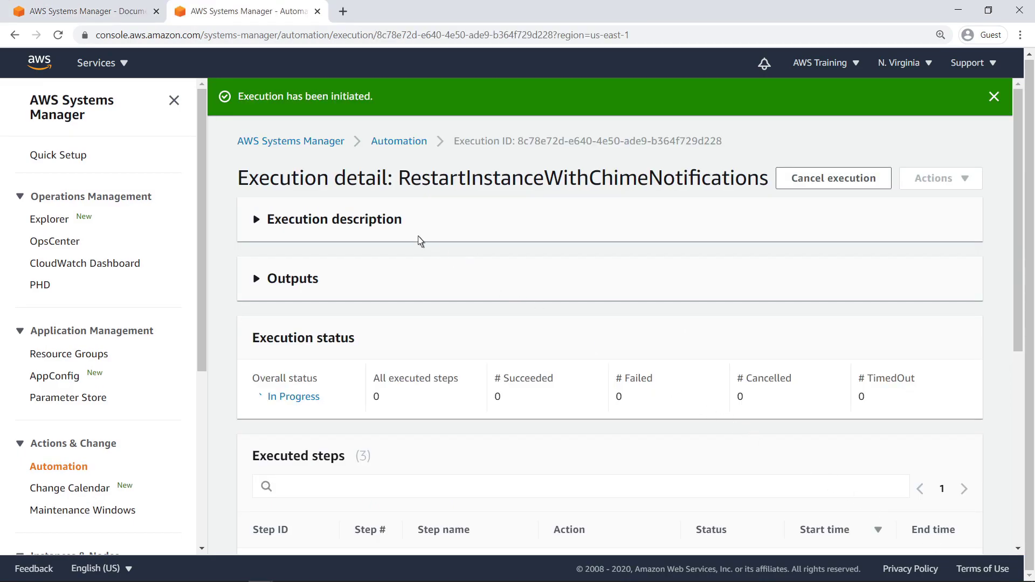
- View the EC2 Instances list while the restart execution completes with Success
click(96, 63)
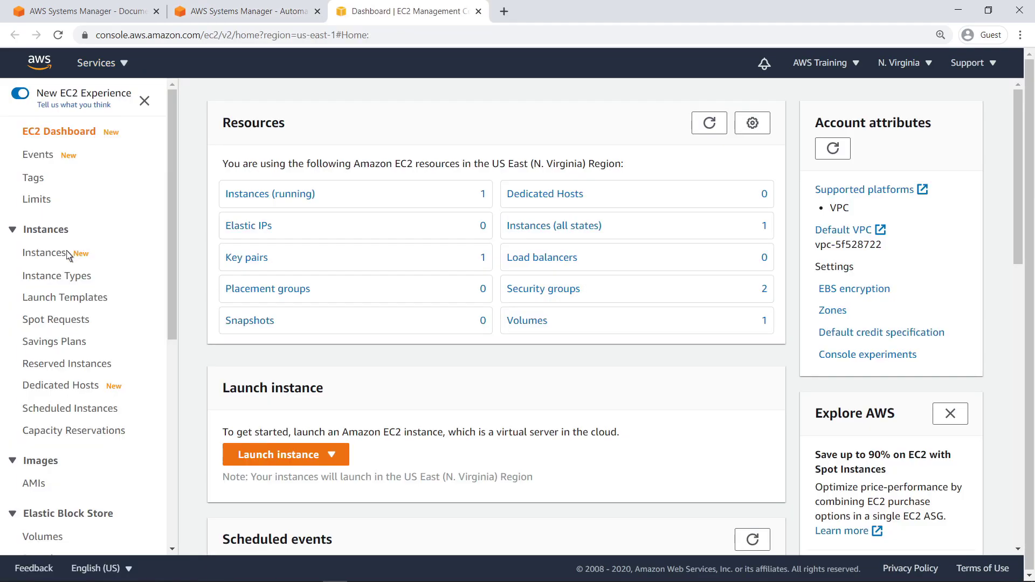
click(45, 252)
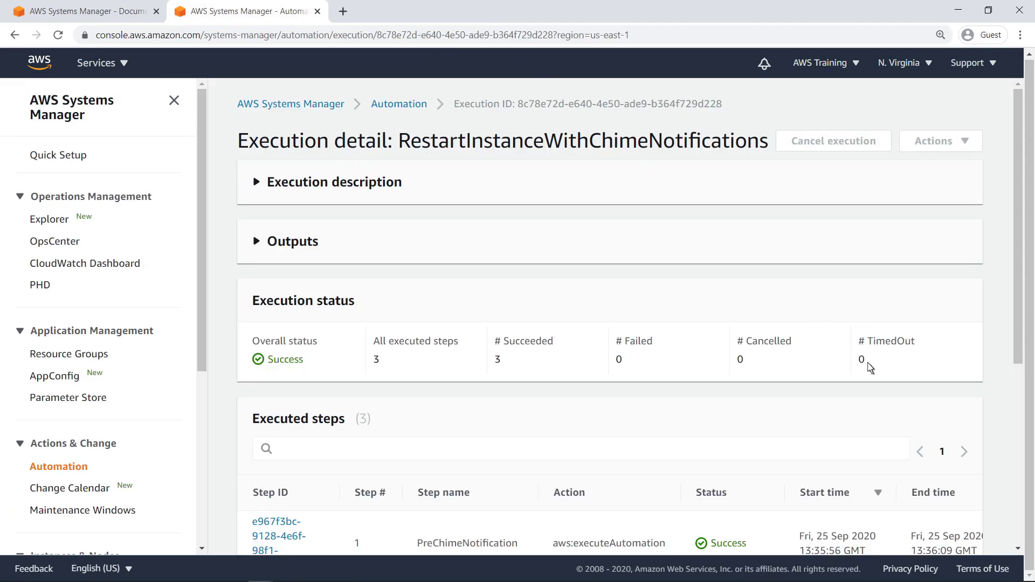
- Verify pre-notification, restart and post-notification steps show Success, then return to Documents
scroll(down, 3)
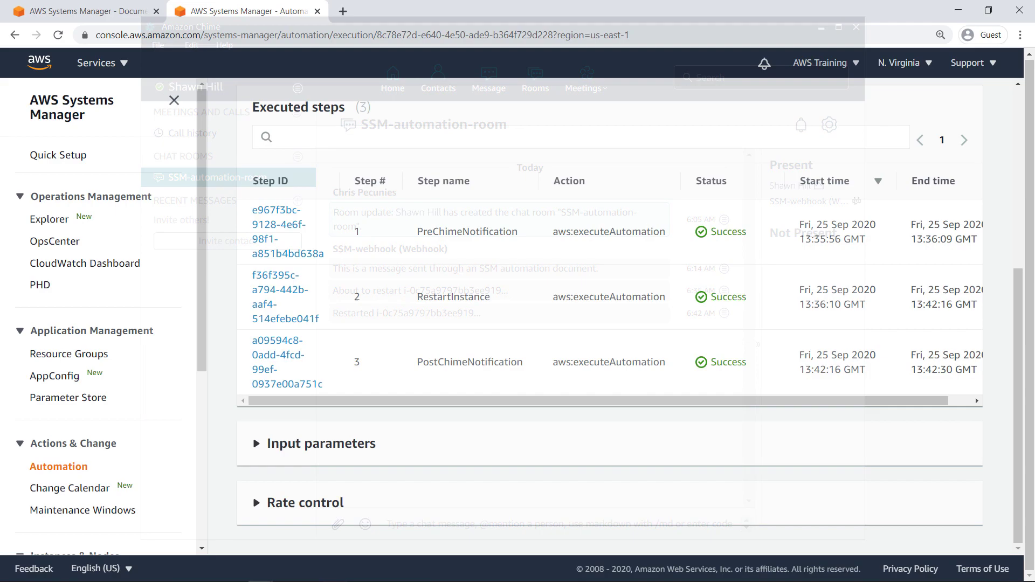
click(79, 11)
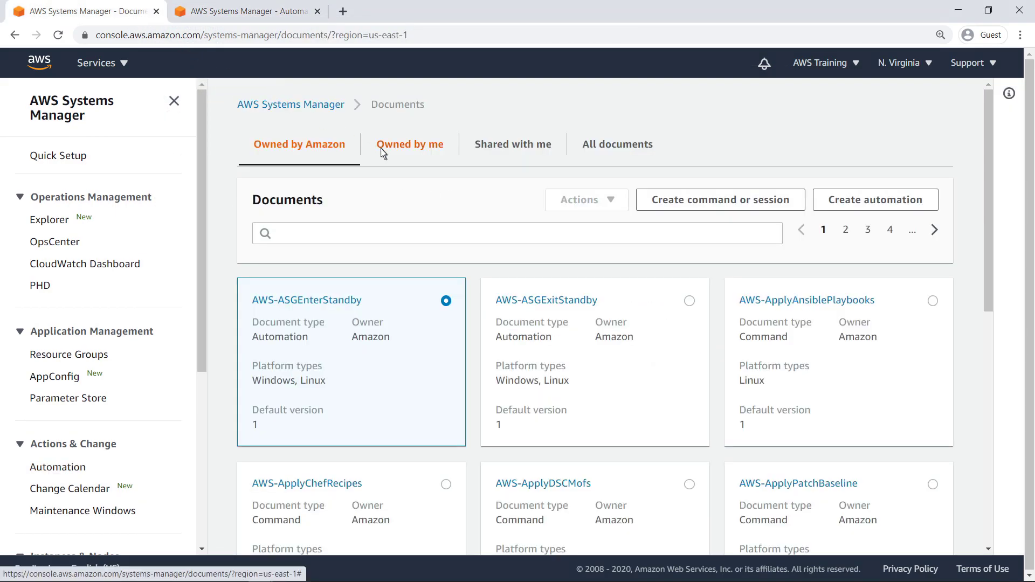
- Filter documents to Owned by me and open AdvancedPatchWorkflow
click(409, 144)
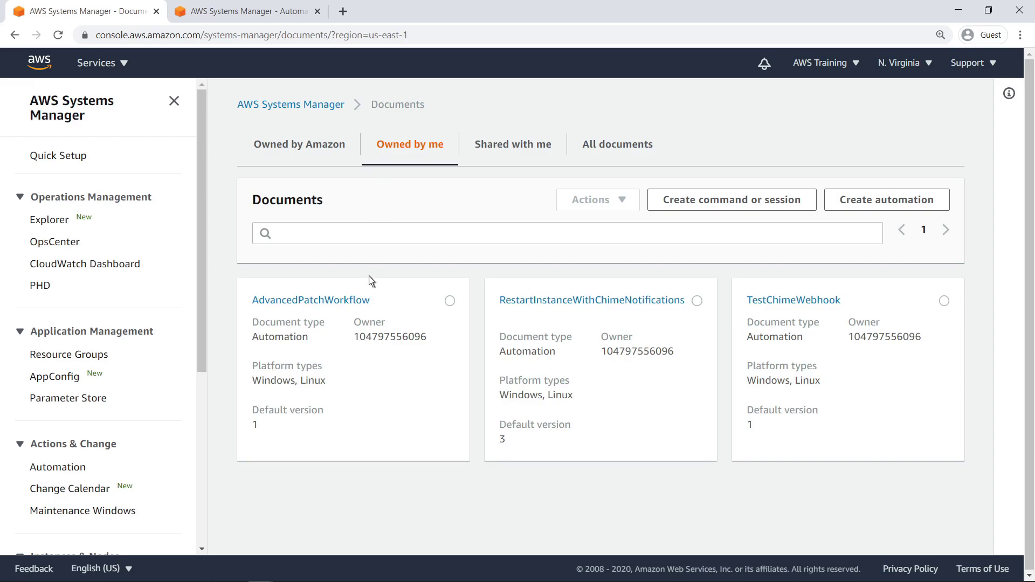
click(311, 300)
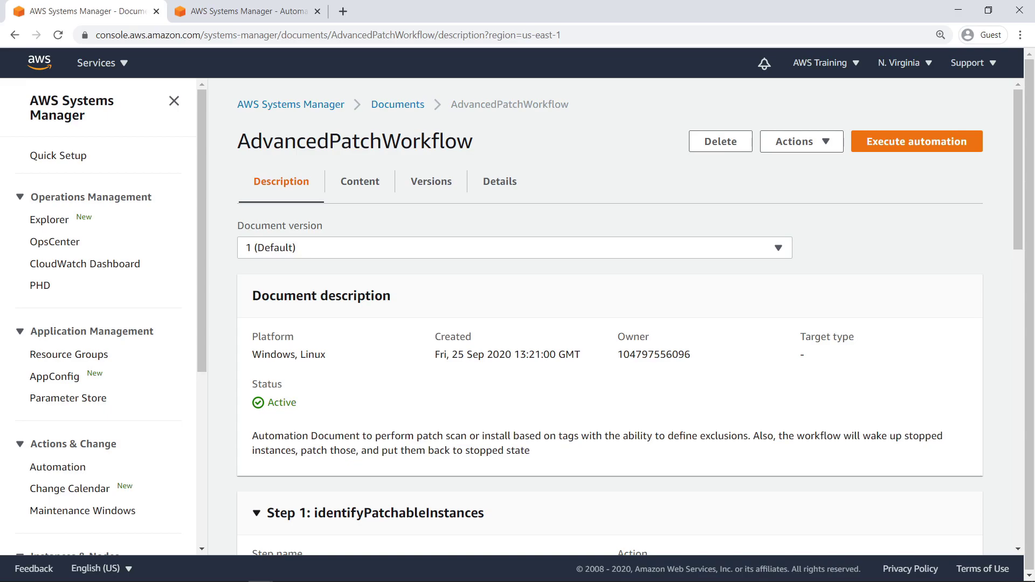
- Review all five AdvancedPatchWorkflow description steps and start an Execute automation for it
scroll(down, 3)
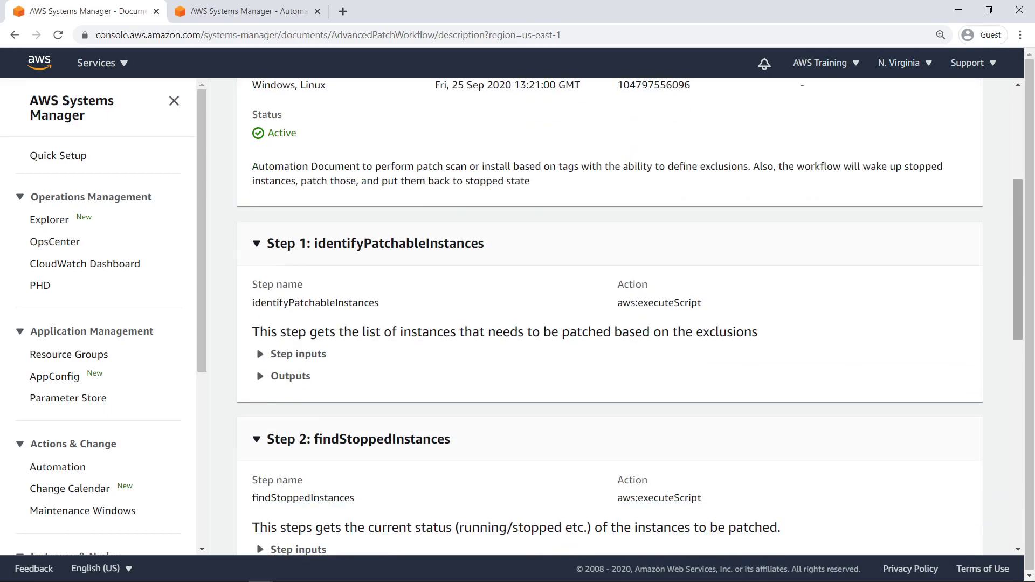
scroll(down, 3)
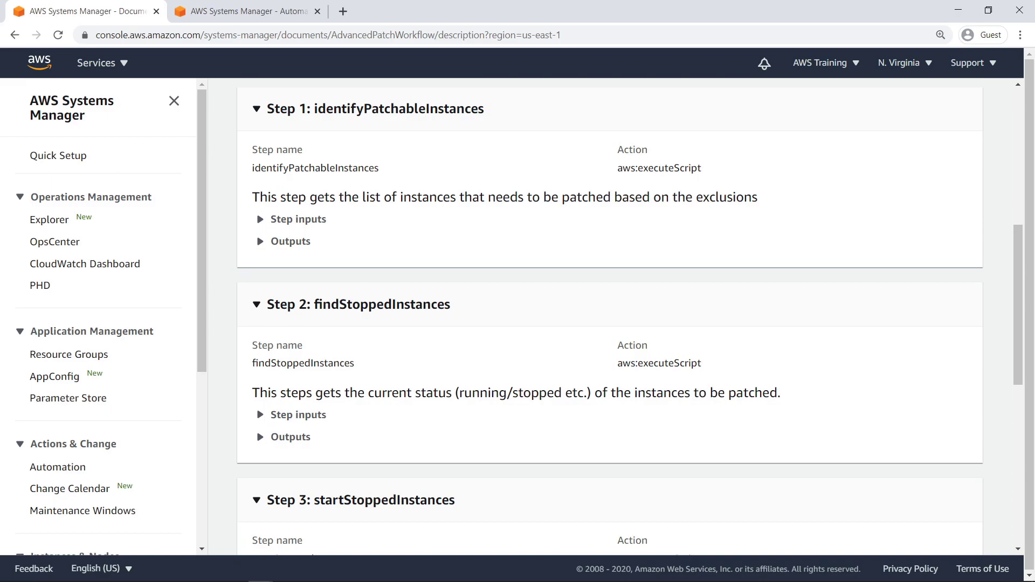
mouse_move(800, 433)
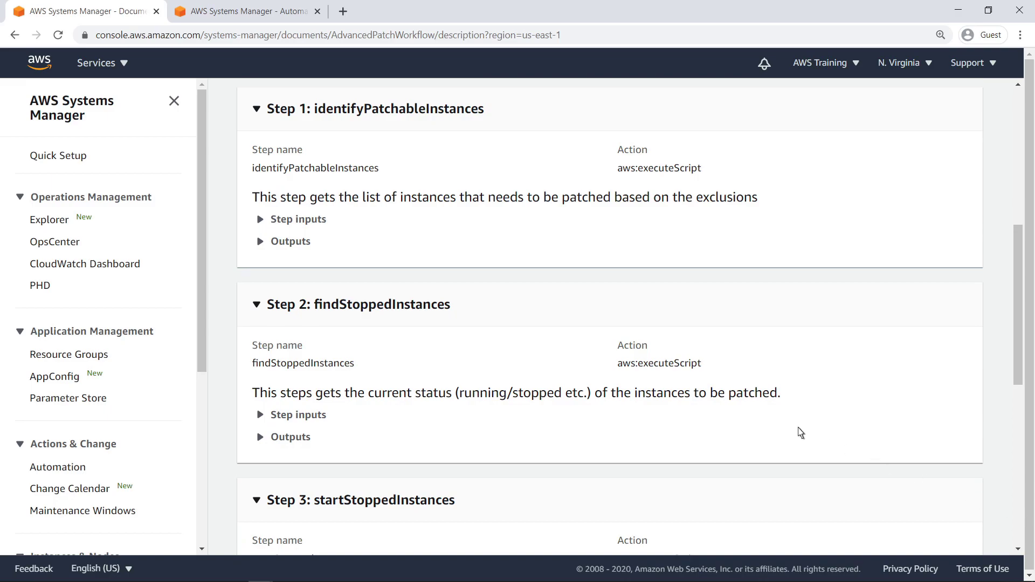
mouse_move(259, 228)
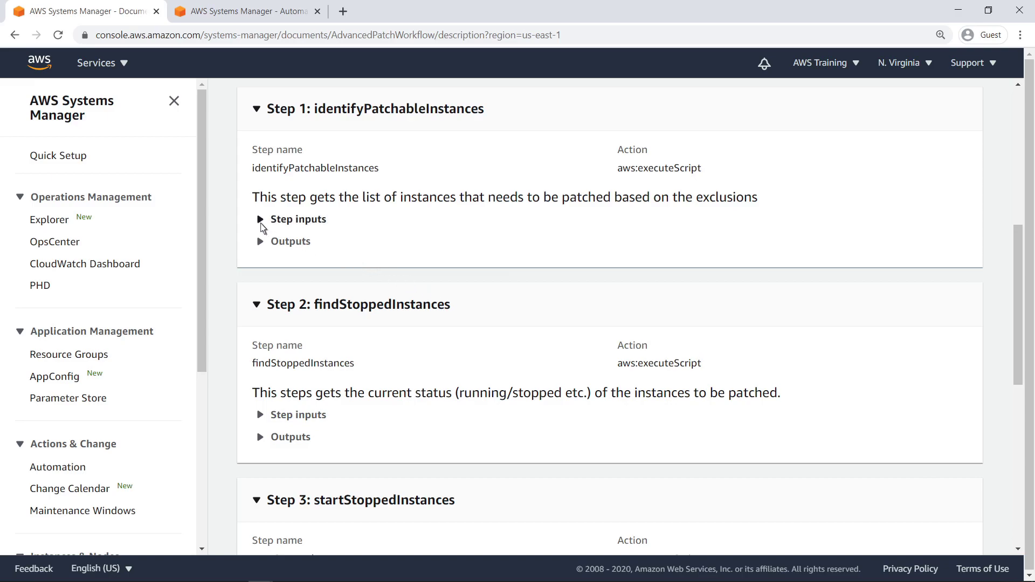
click(260, 219)
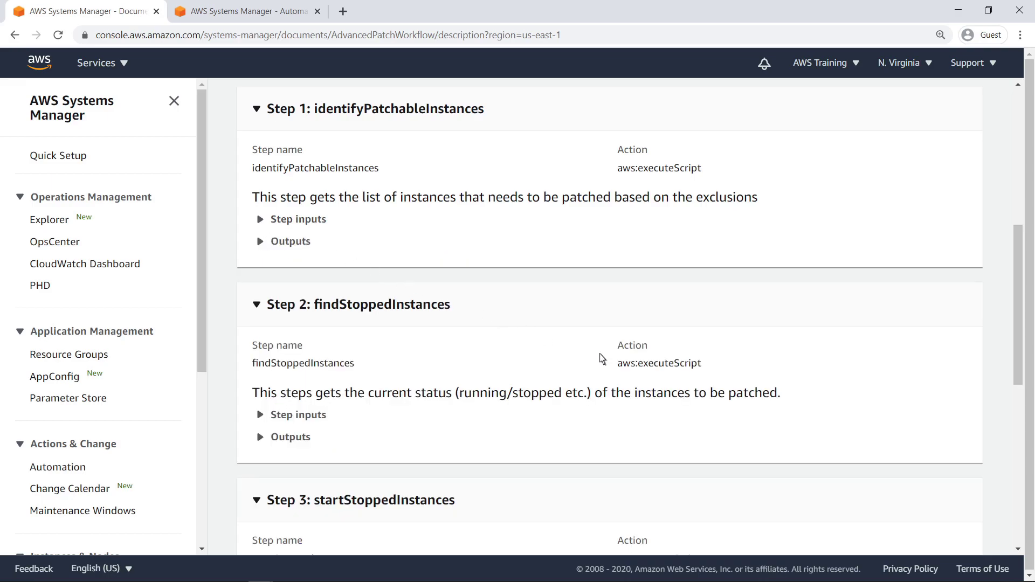
scroll(down, 3)
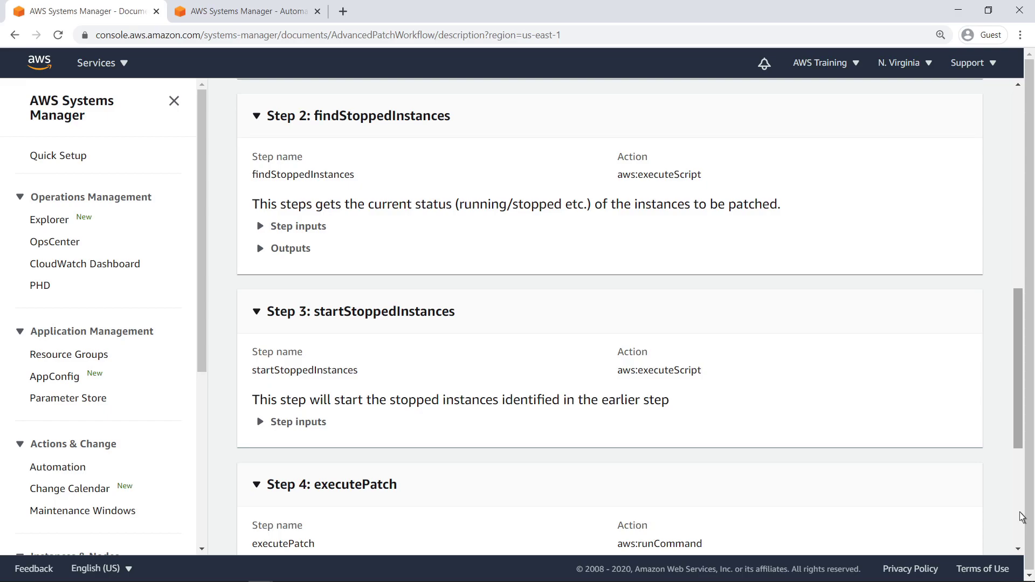
scroll(down, 3)
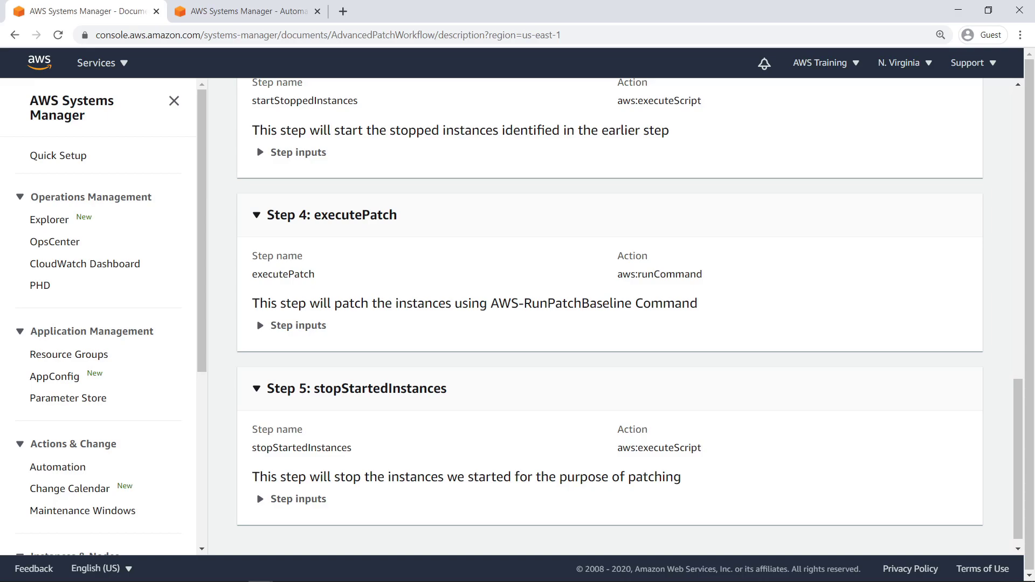
mouse_move(1022, 266)
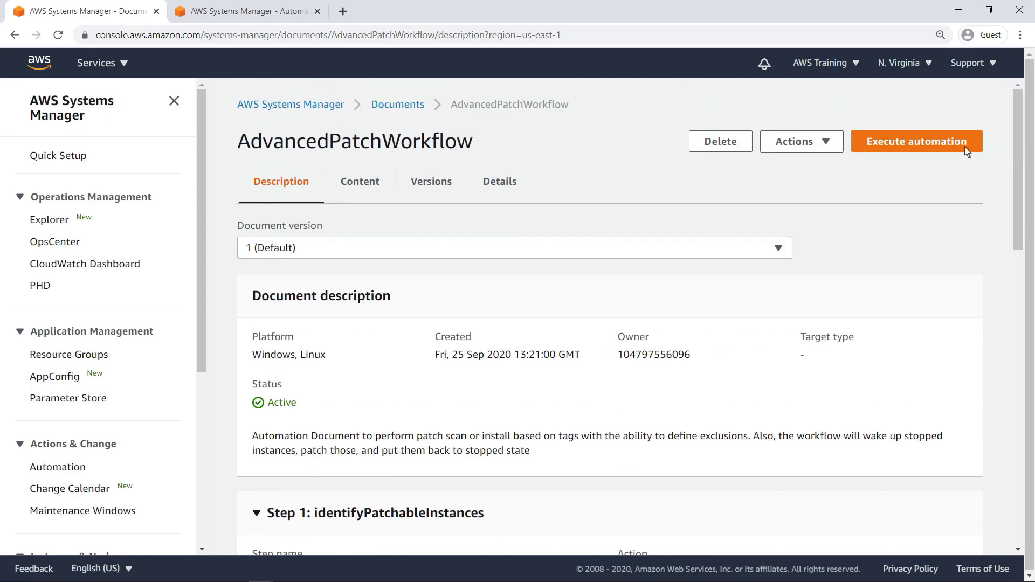
click(916, 141)
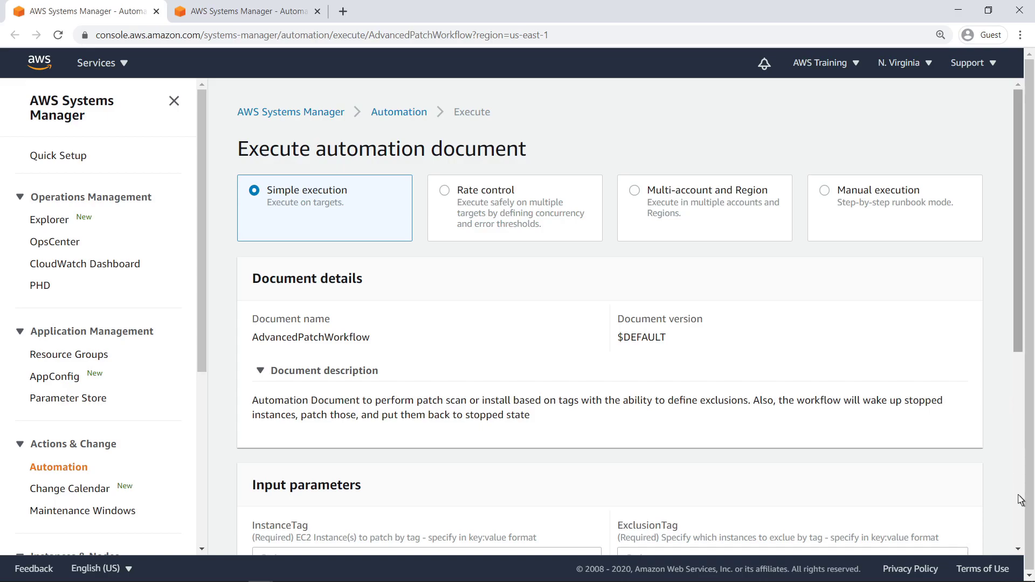
- Execute with InstanceTag application:webserver, ExclusionTag runpatch:no and role AdvancedPatchingWorkflowRole
scroll(down, 3)
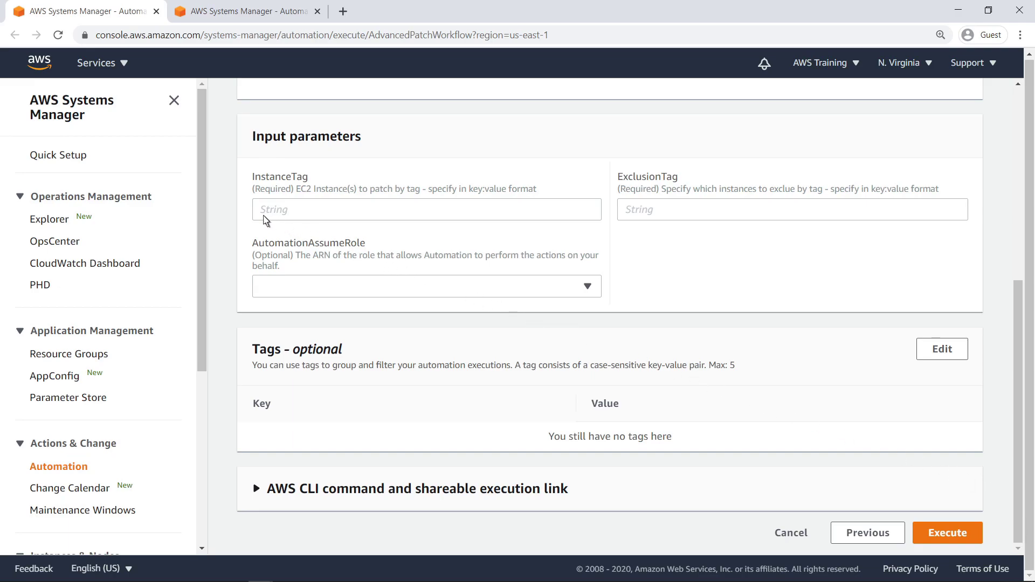
text(application:webserver)
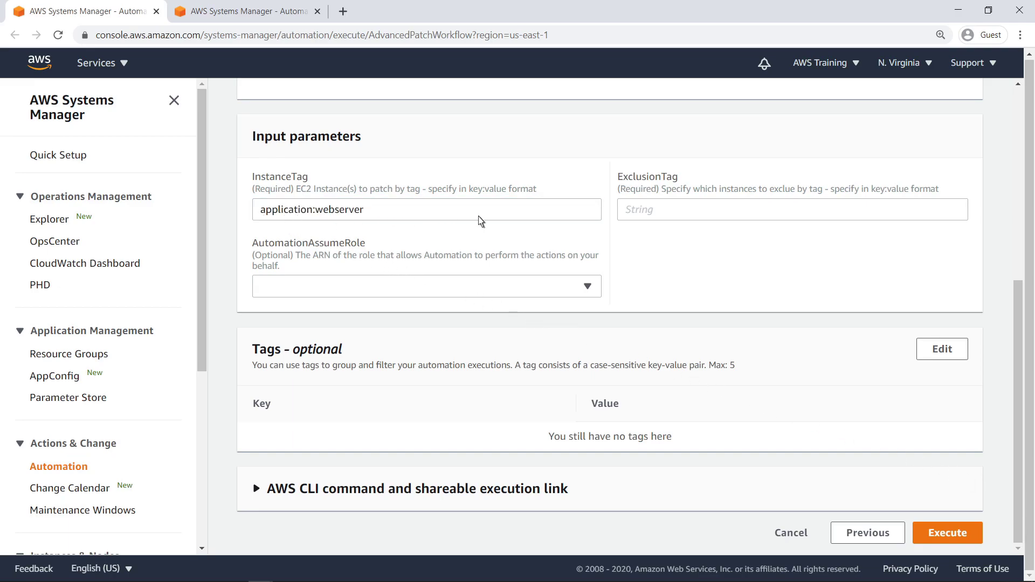
text(runpatch:no)
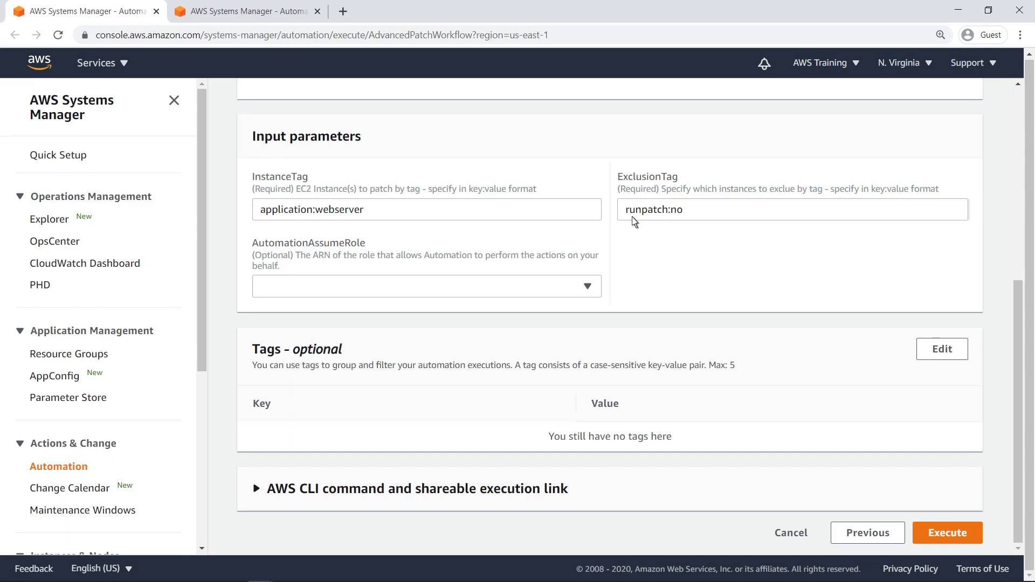
click(426, 285)
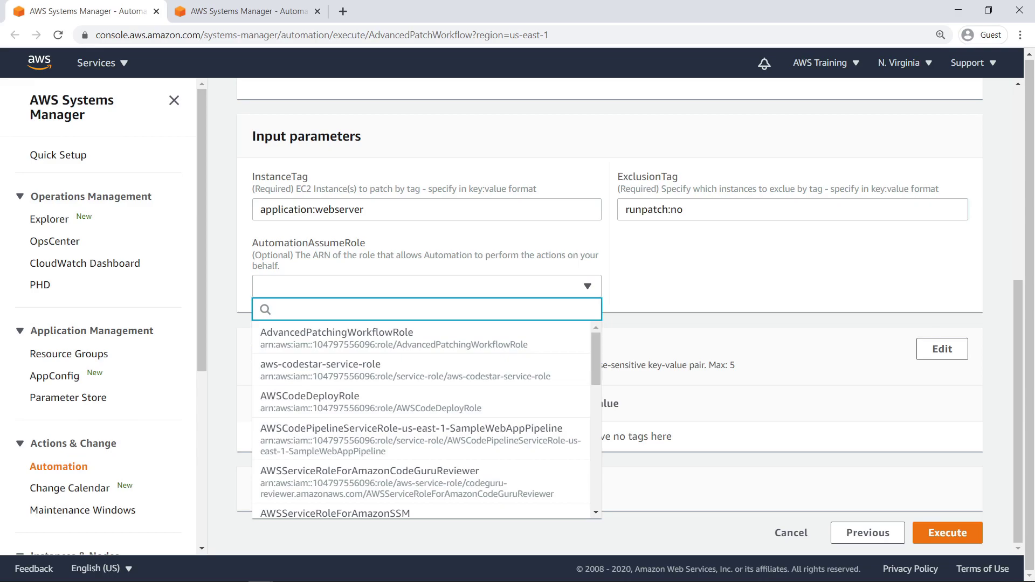
mouse_move(561, 303)
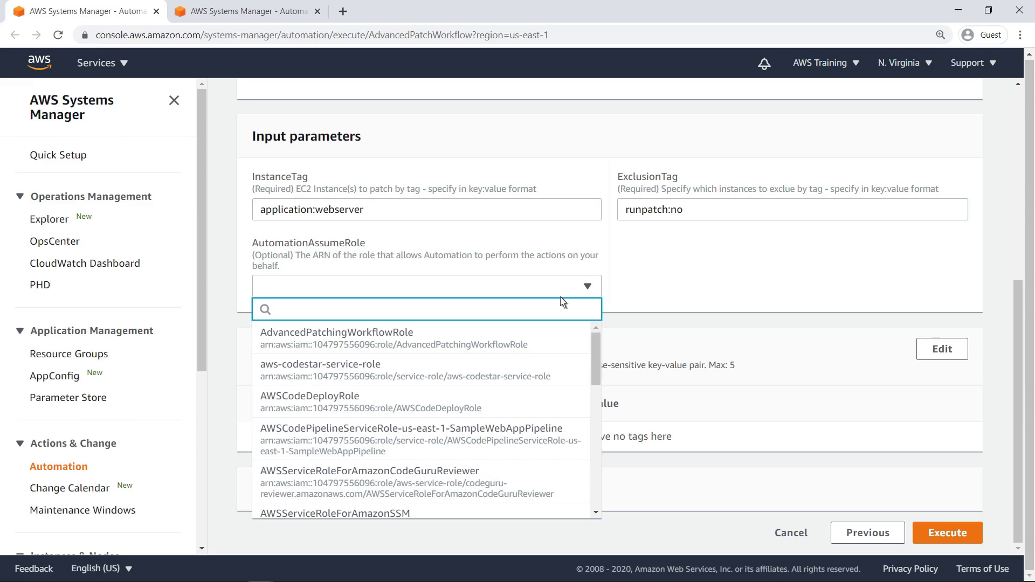
click(336, 337)
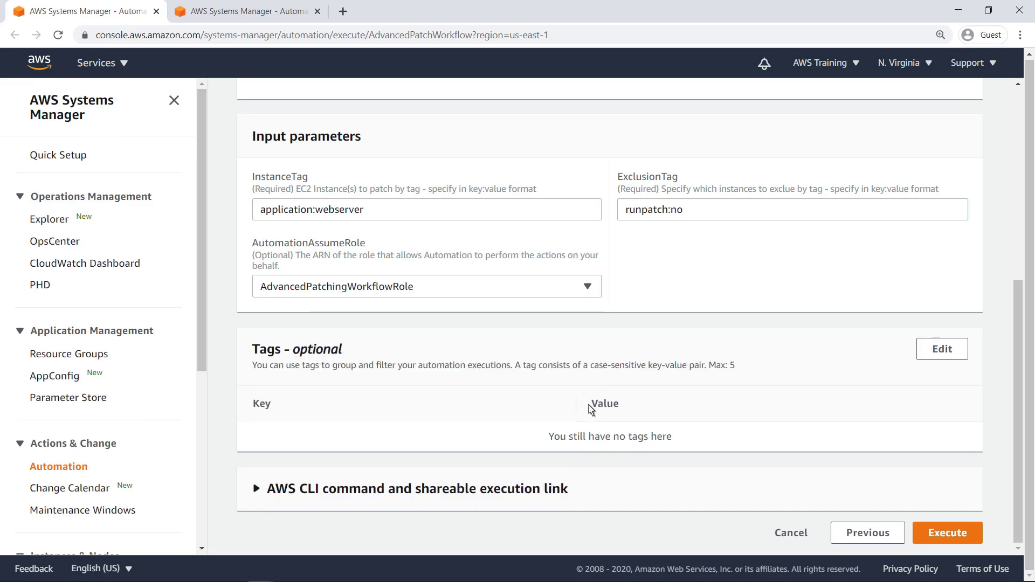
click(947, 533)
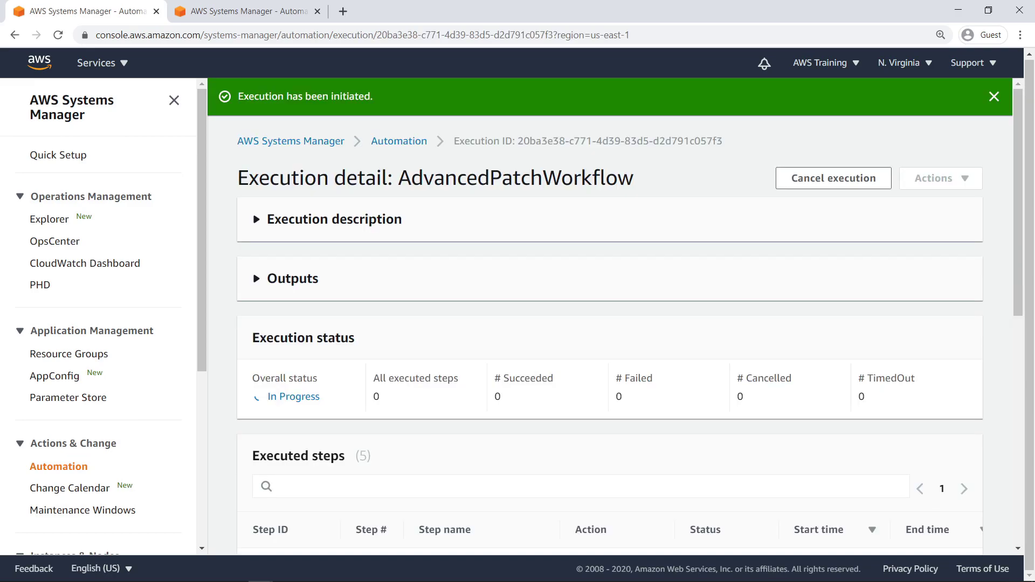
mouse_move(151, 81)
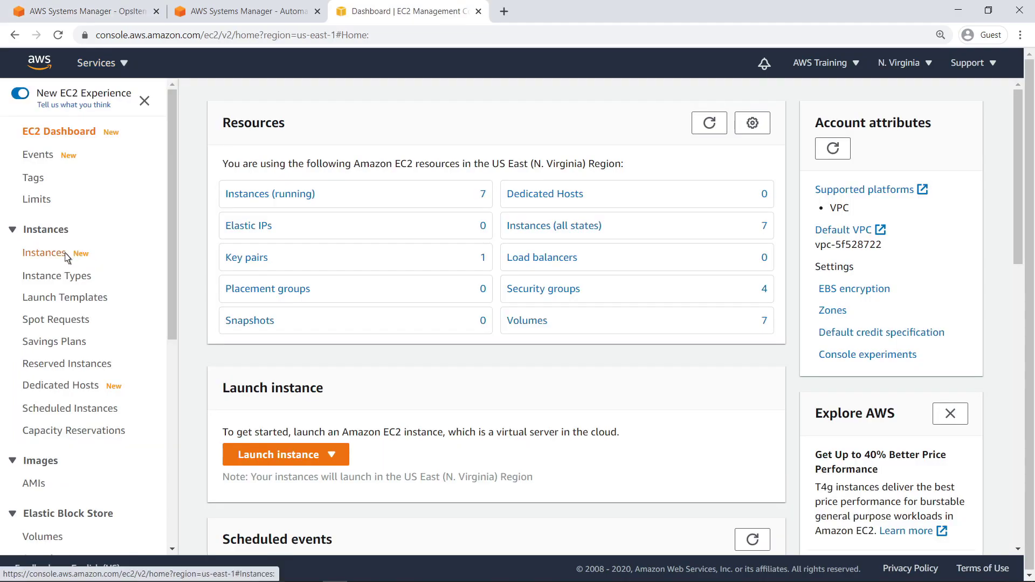
- View EC2 Instances, then confirm all five AdvancedPatchWorkflow steps including executePatch succeeded
click(45, 252)
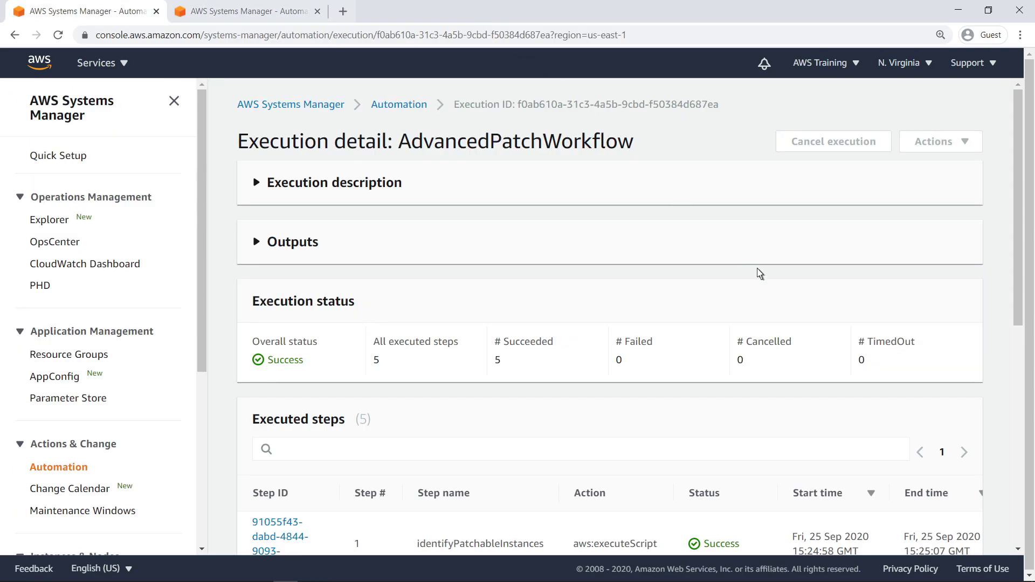
scroll(down, 3)
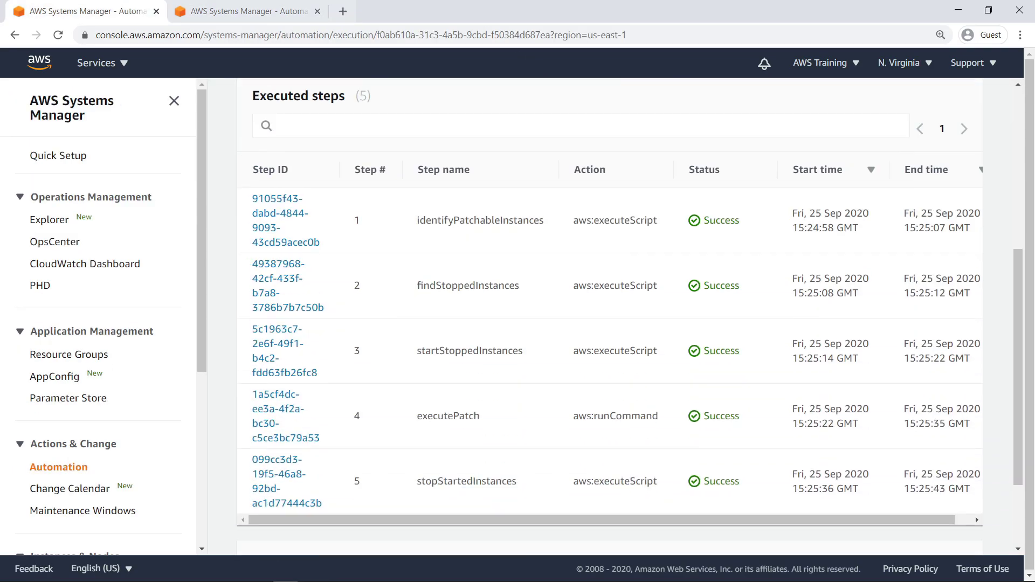